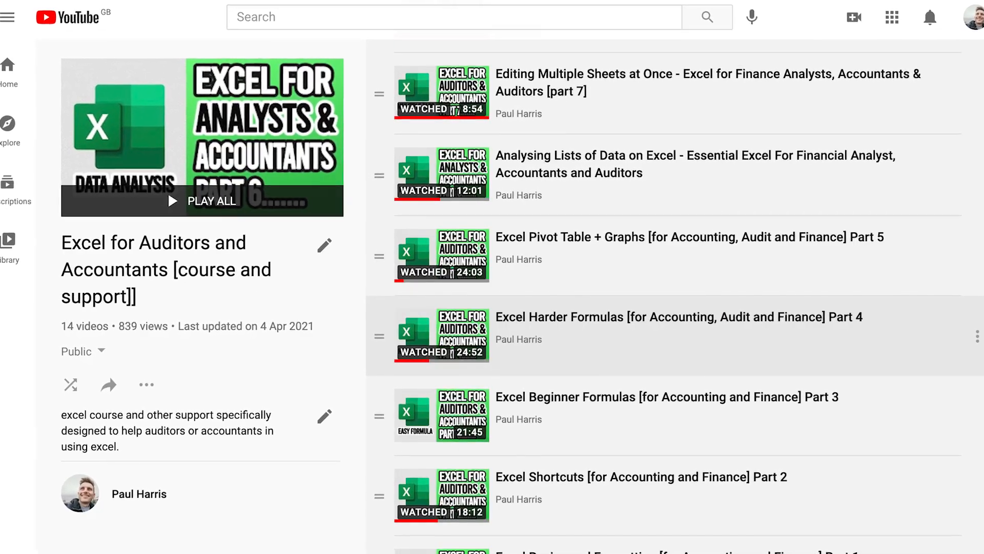
# - Add Year and Qtr to the pivot rows so each month shows Q1–Q4 breakdowns
pyautogui.scroll(-3)
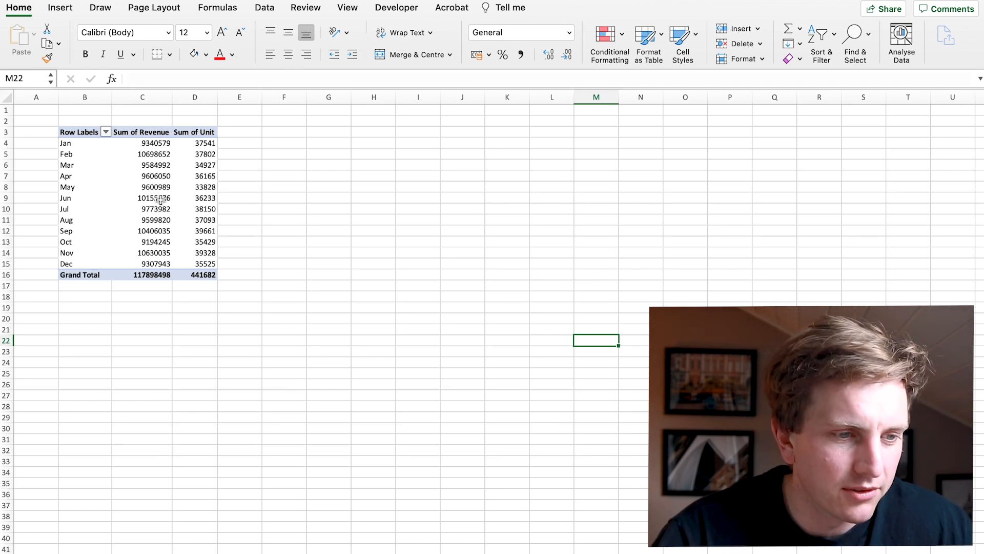
pyautogui.click(141, 198)
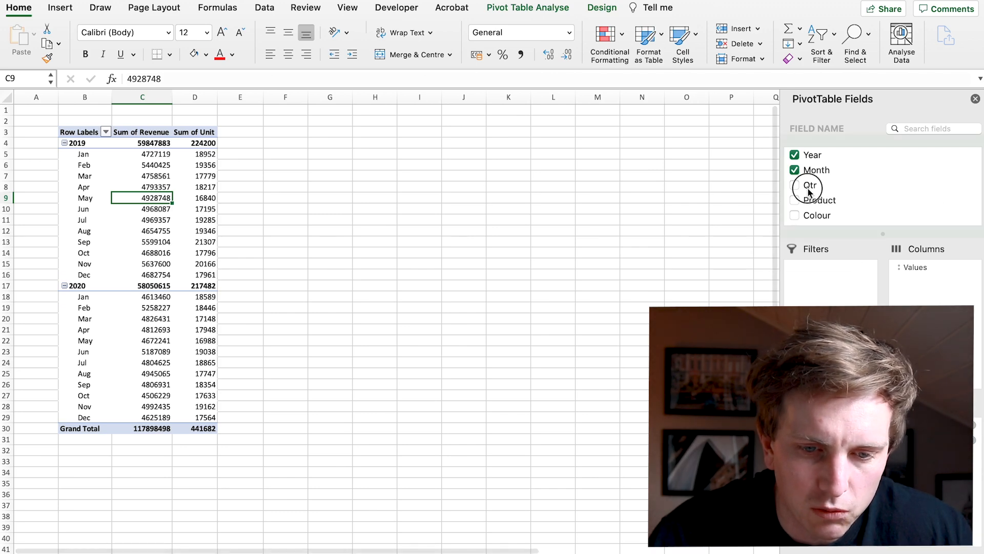
pyautogui.click(794, 184)
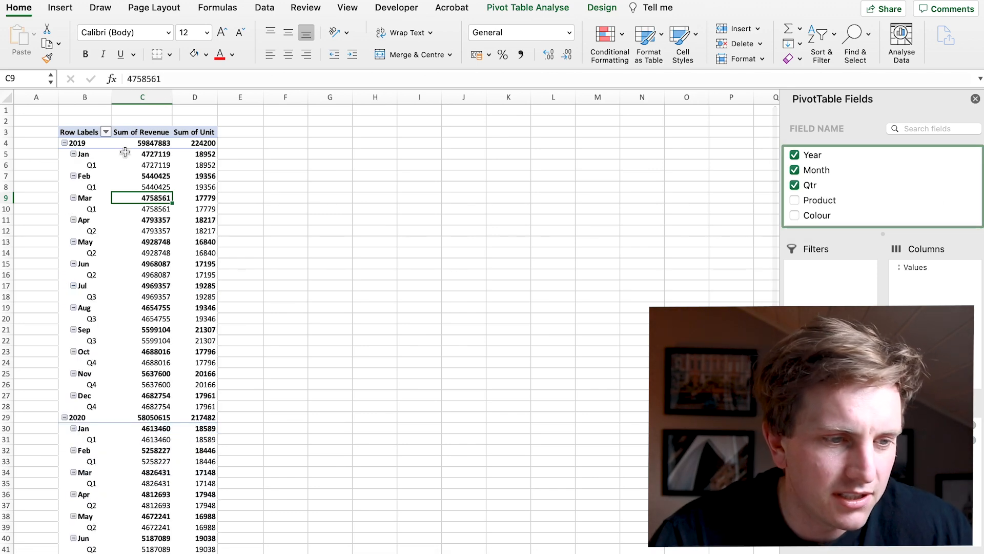
pyautogui.moveTo(183, 221)
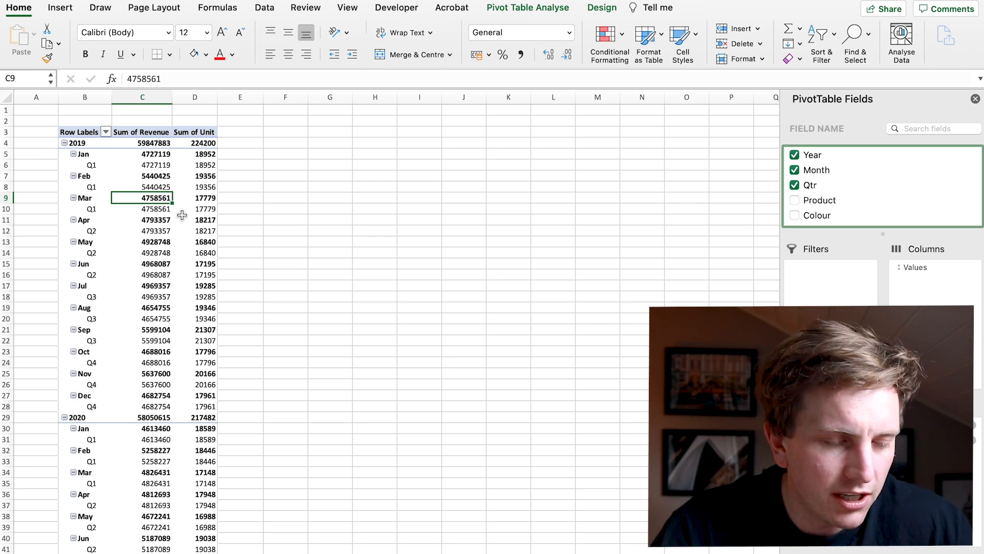
# - From a Sum of Unit value, bring up the PivotTable Options dialog
pyautogui.rightClick(195, 219)
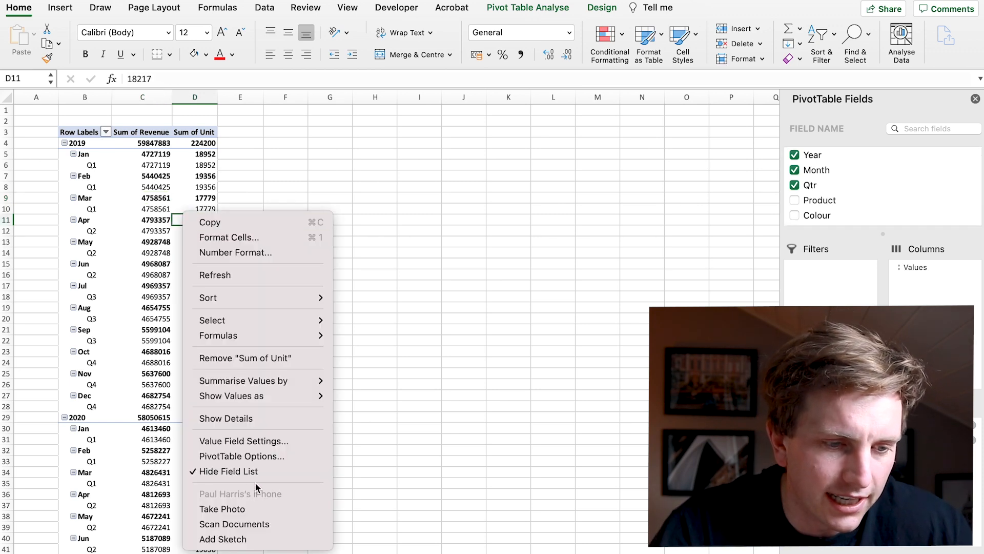
pyautogui.moveTo(257, 455)
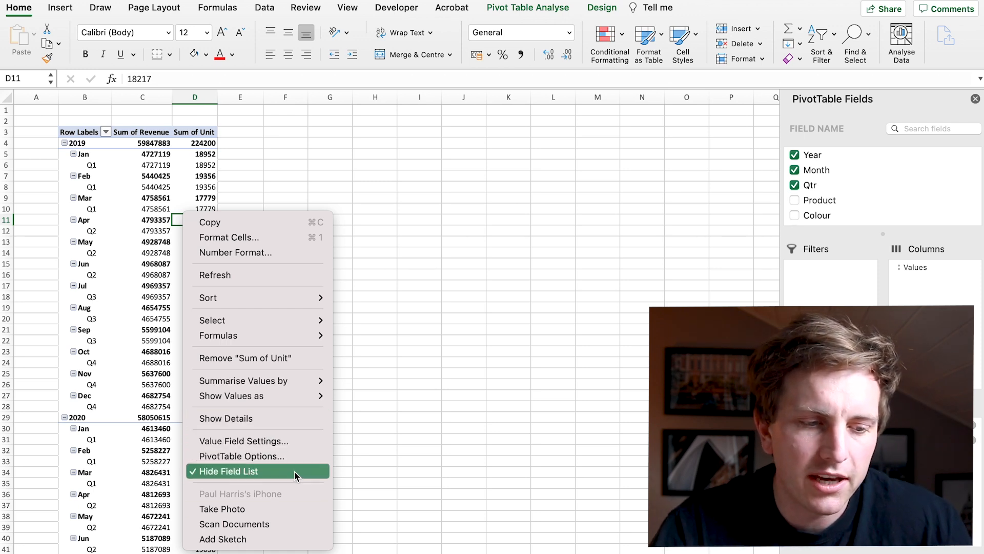
pyautogui.moveTo(278, 441)
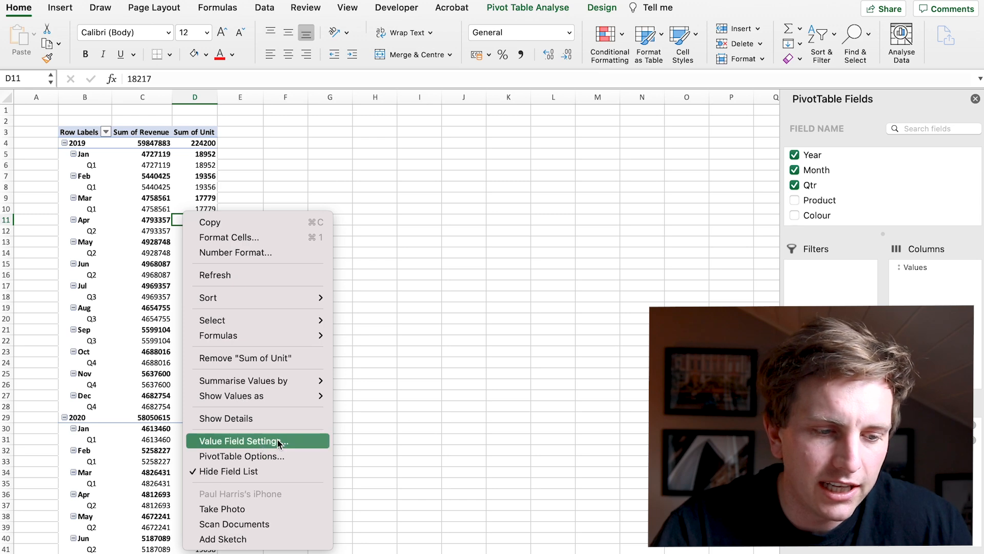
pyautogui.click(240, 455)
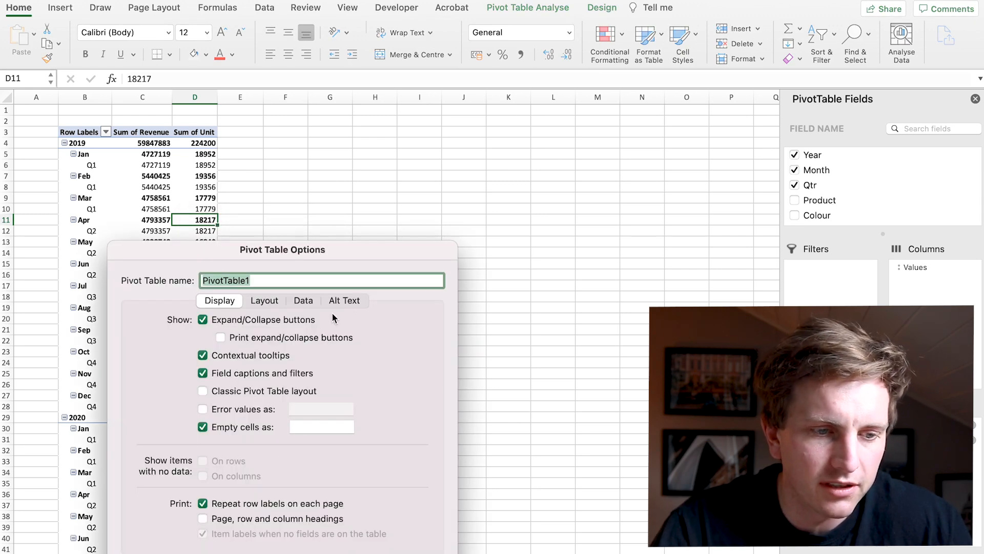
pyautogui.click(264, 300)
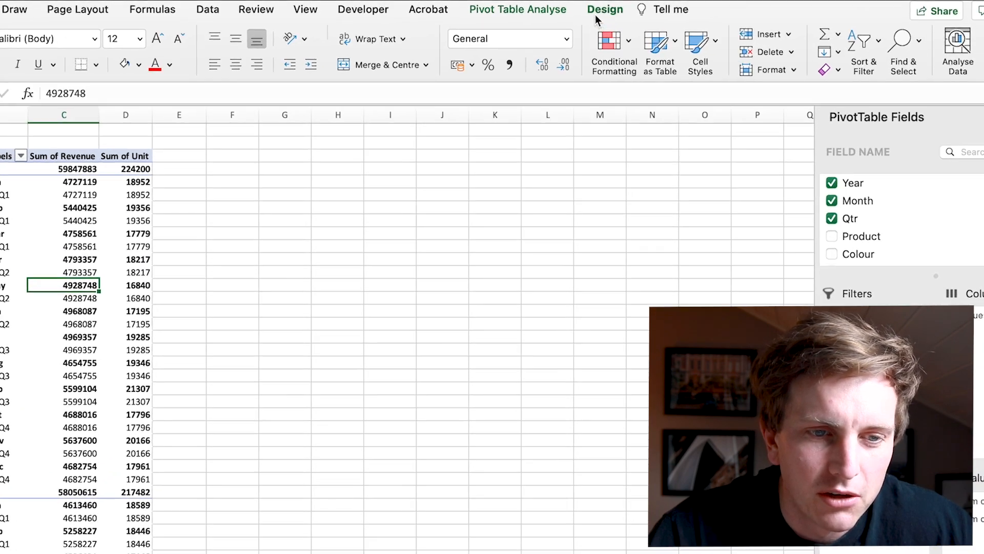
# - Switch the pivot to tabular layout with subtotals off and grand totals off for rows and columns
pyautogui.click(518, 9)
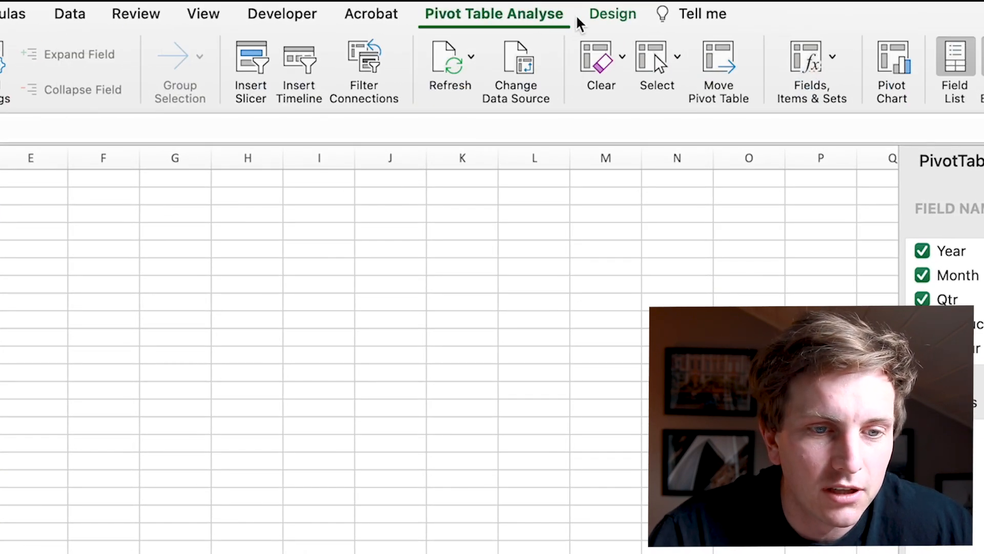
pyautogui.click(164, 57)
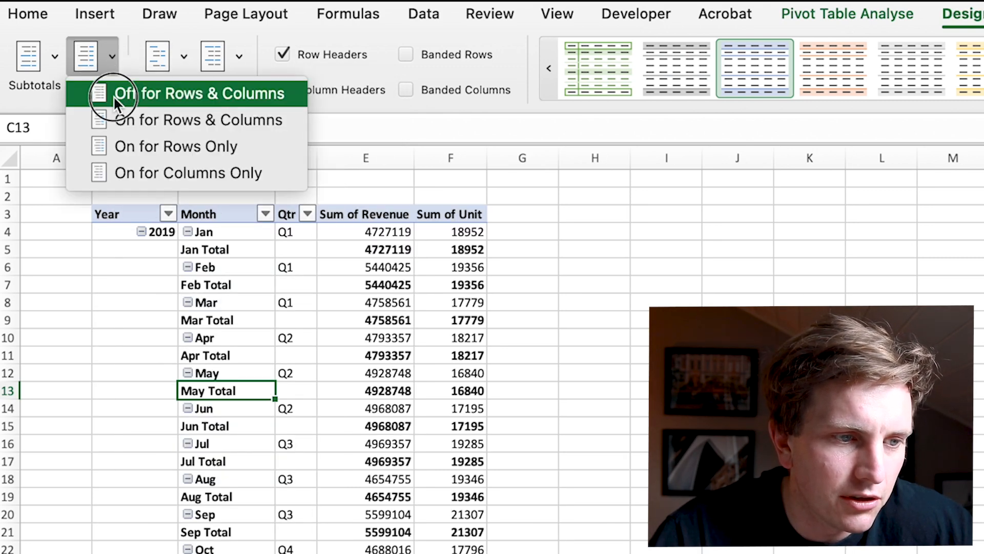
pyautogui.click(201, 93)
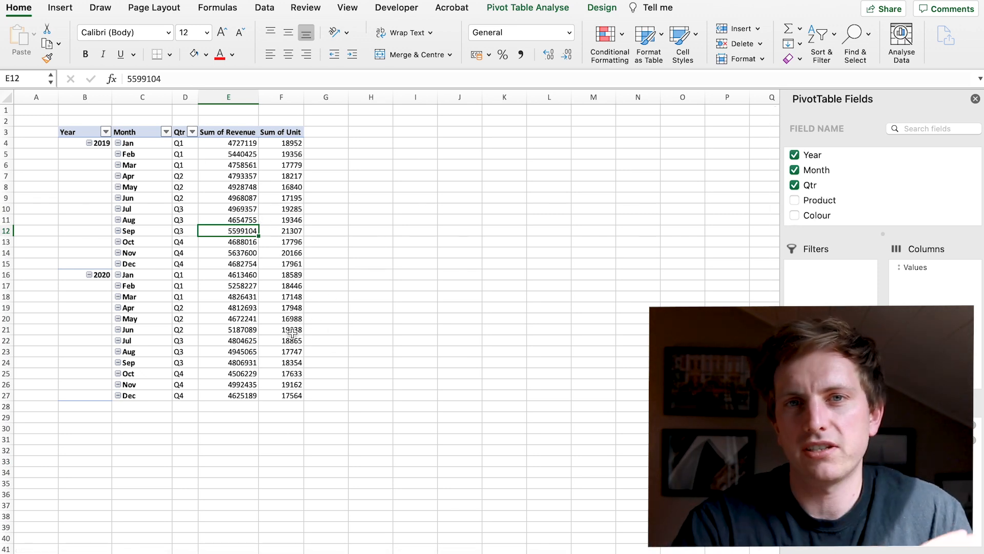
pyautogui.moveTo(325, 237)
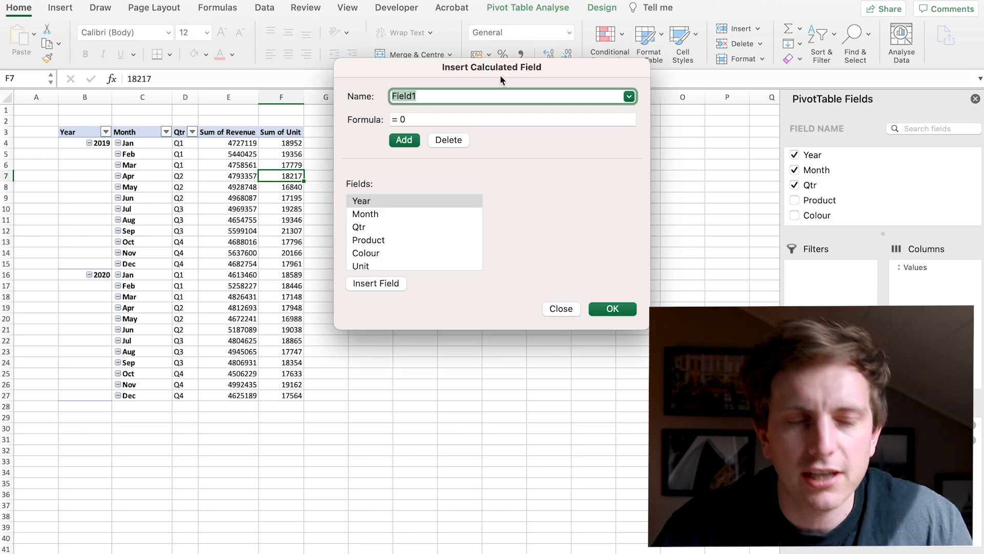
# - Create a calculated field dividing Revenue to give a Sum of Price v3 column in the pivot
pyautogui.write('Price v2')
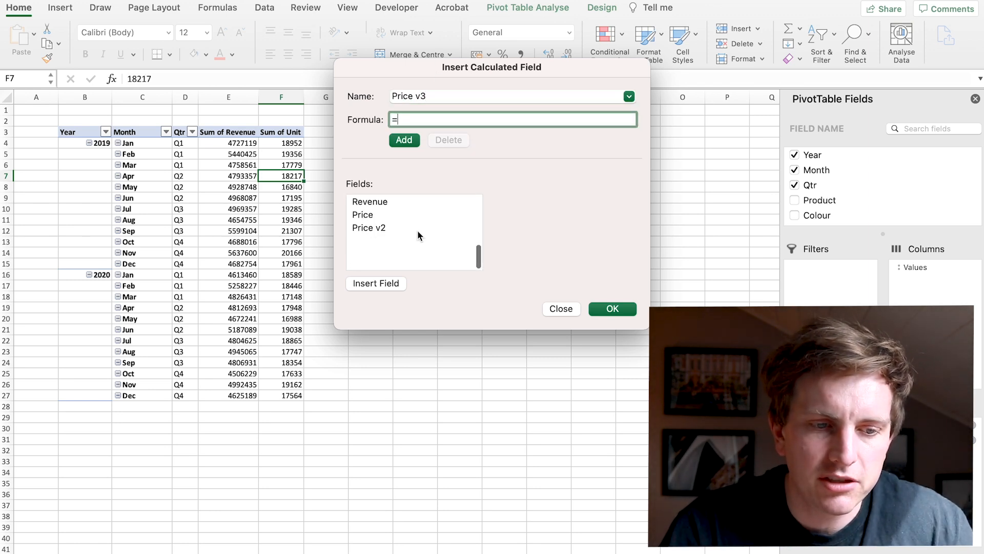
pyautogui.doubleClick(369, 237)
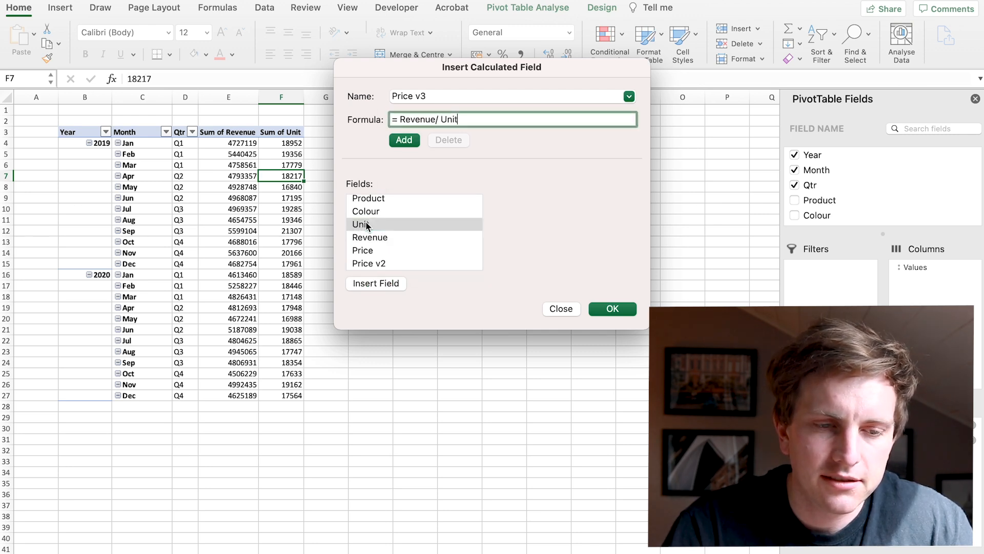
pyautogui.write('/1000')
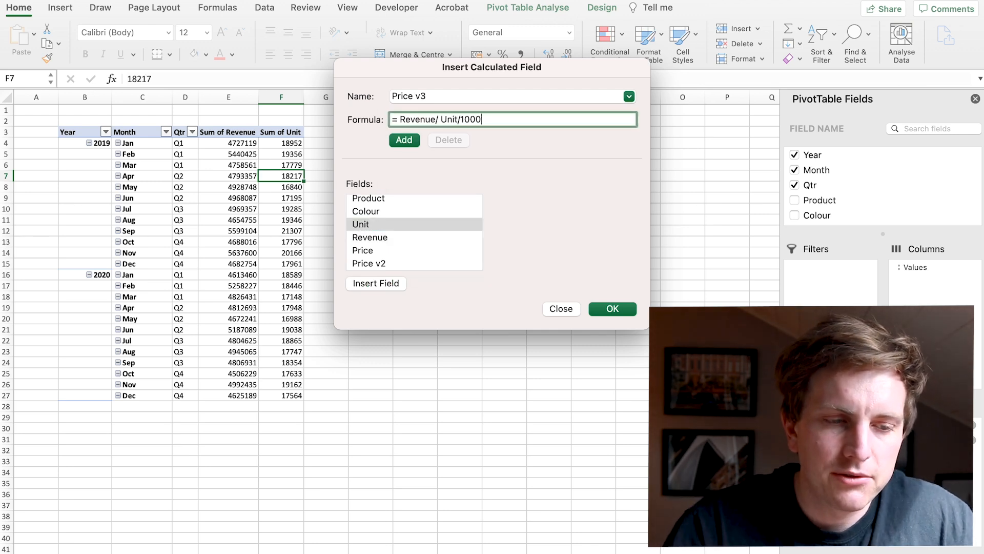
pyautogui.click(492, 119)
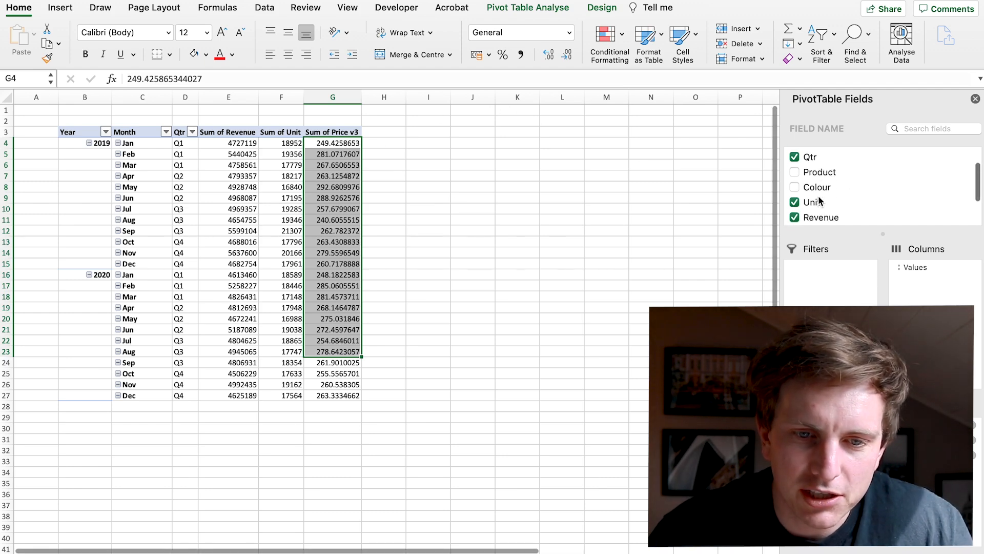
# - Add Product to rows and group the Desk and Table items together
pyautogui.click(794, 171)
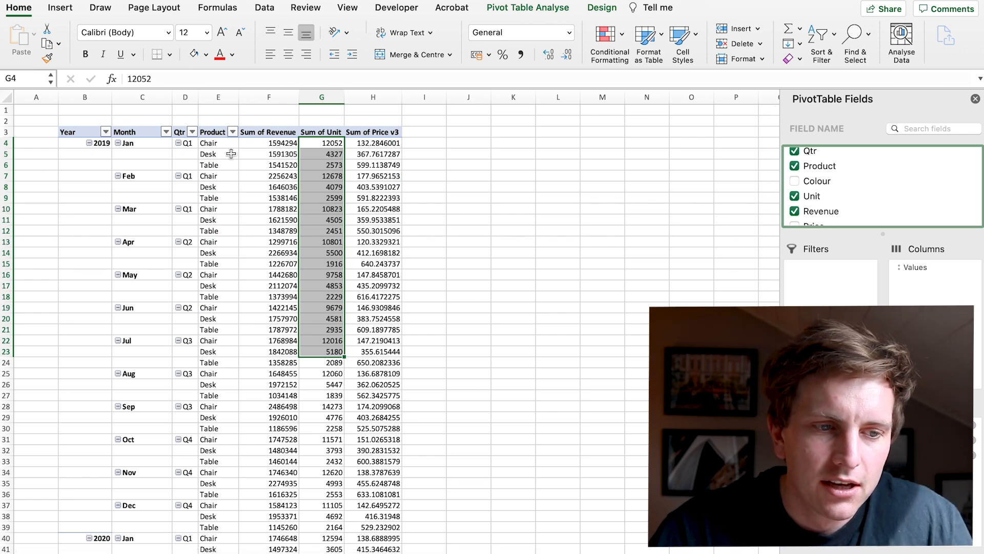
pyautogui.click(217, 154)
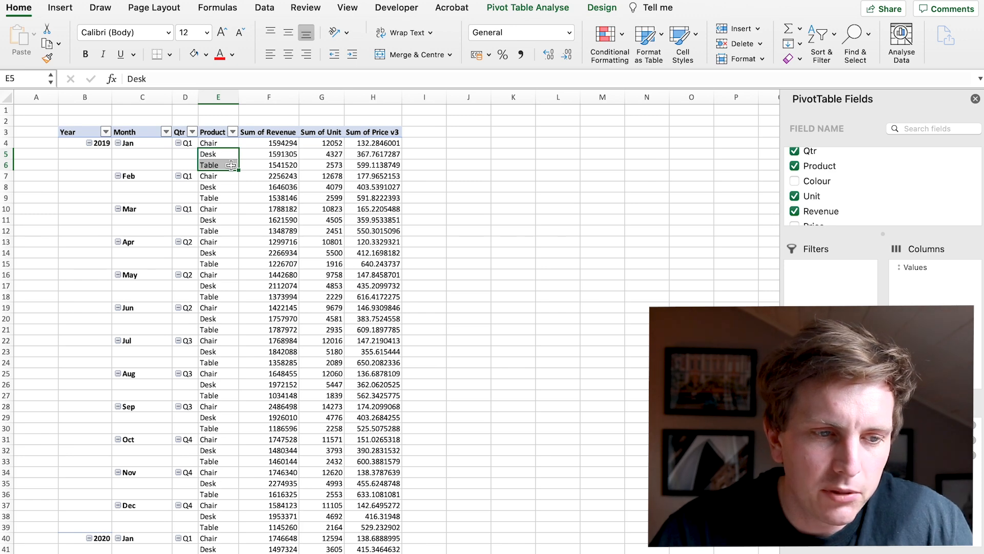
pyautogui.click(333, 32)
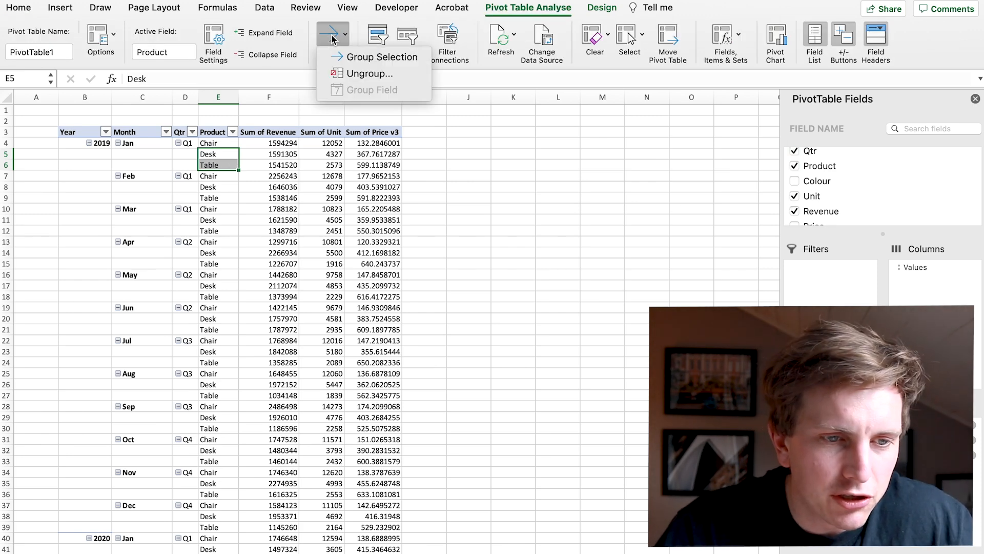
pyautogui.moveTo(373, 58)
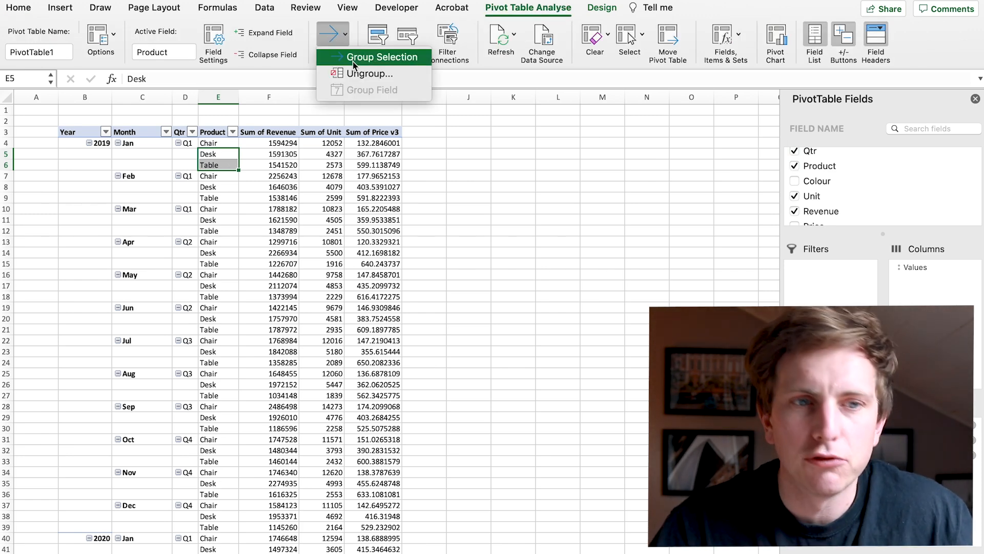
pyautogui.click(380, 57)
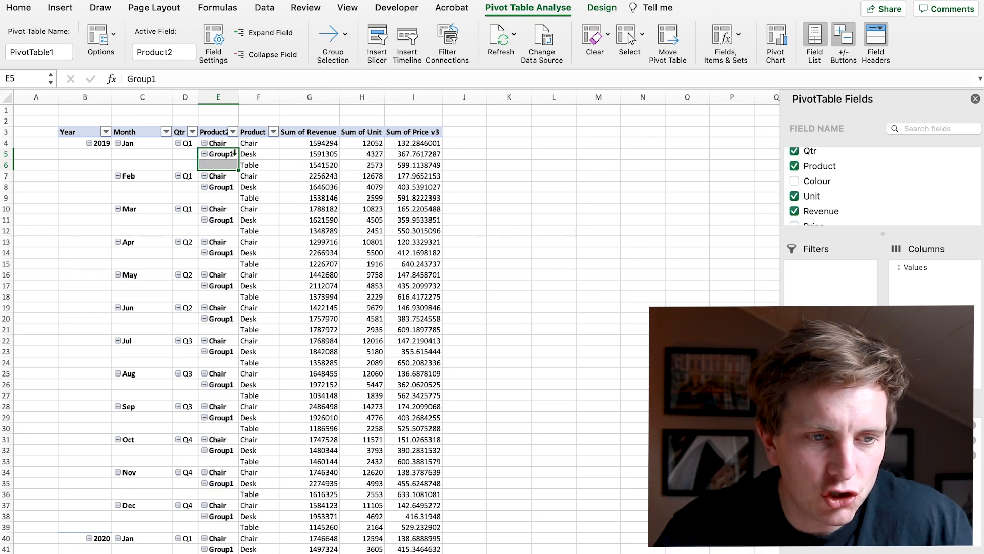
# - Rename Group1 to 'Desk and table' and remove the original Product field from rows
pyautogui.click(217, 132)
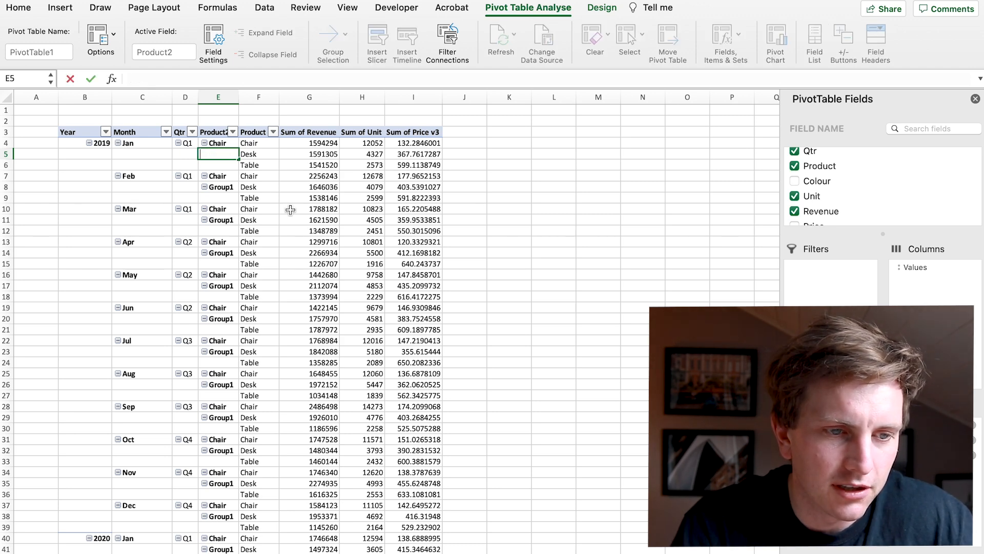
pyautogui.write('Desk and table')
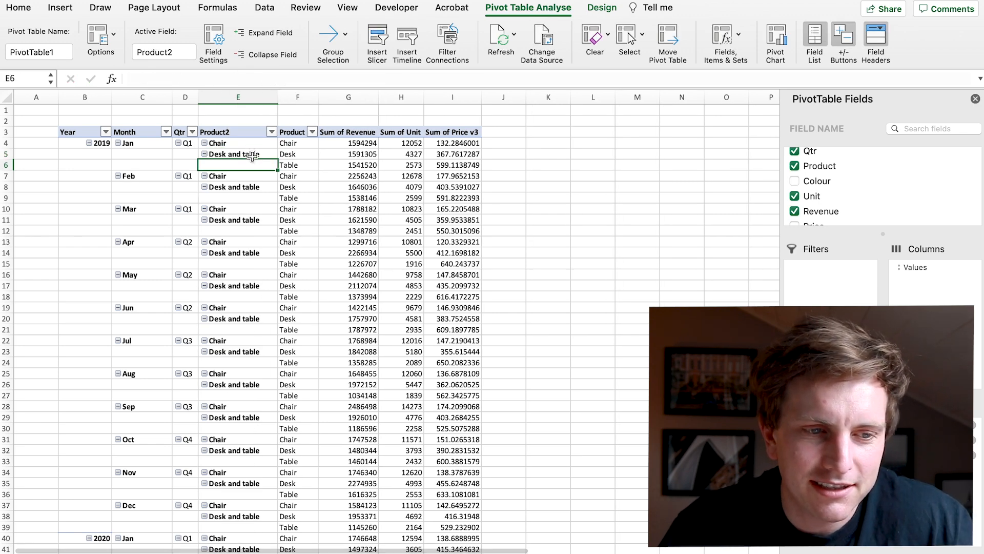
pyautogui.click(237, 142)
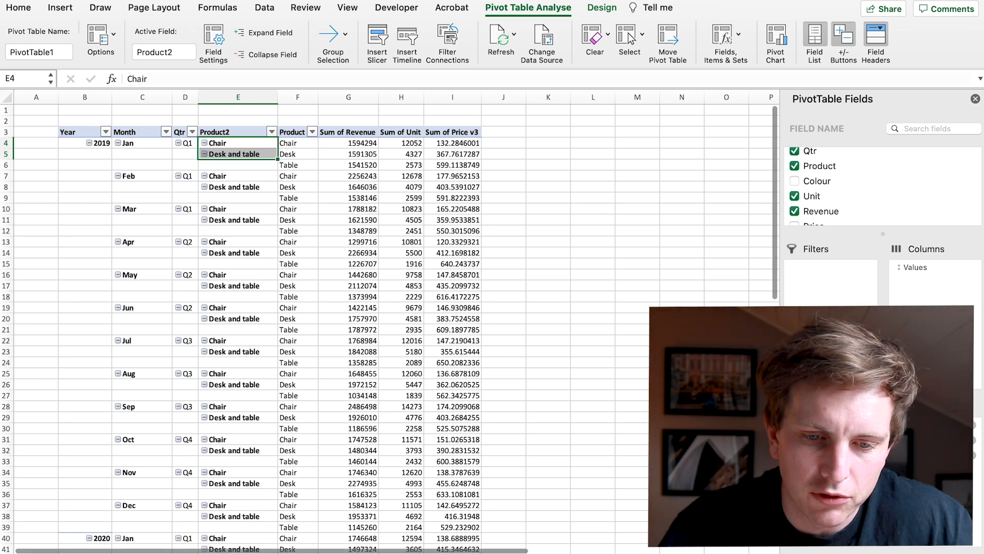
pyautogui.click(793, 166)
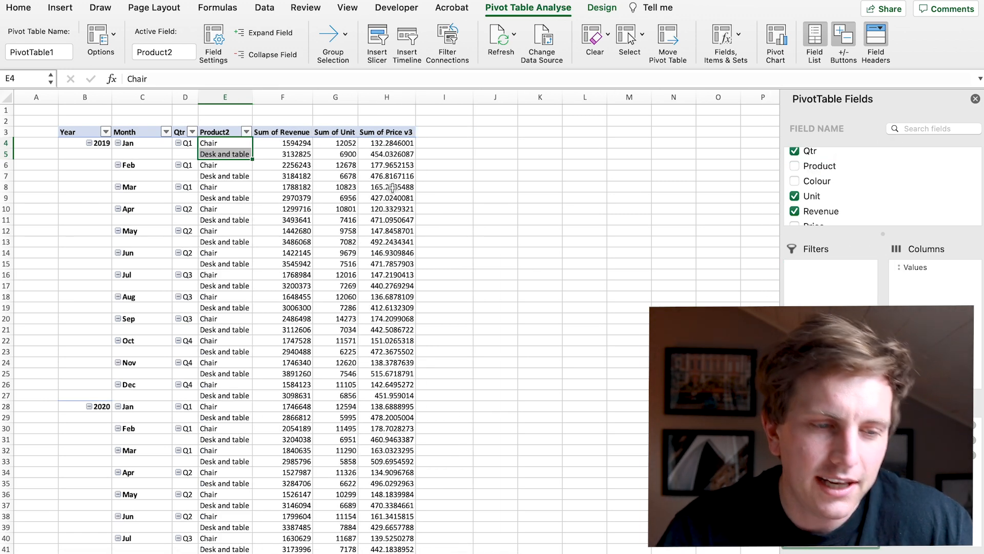
pyautogui.click(386, 187)
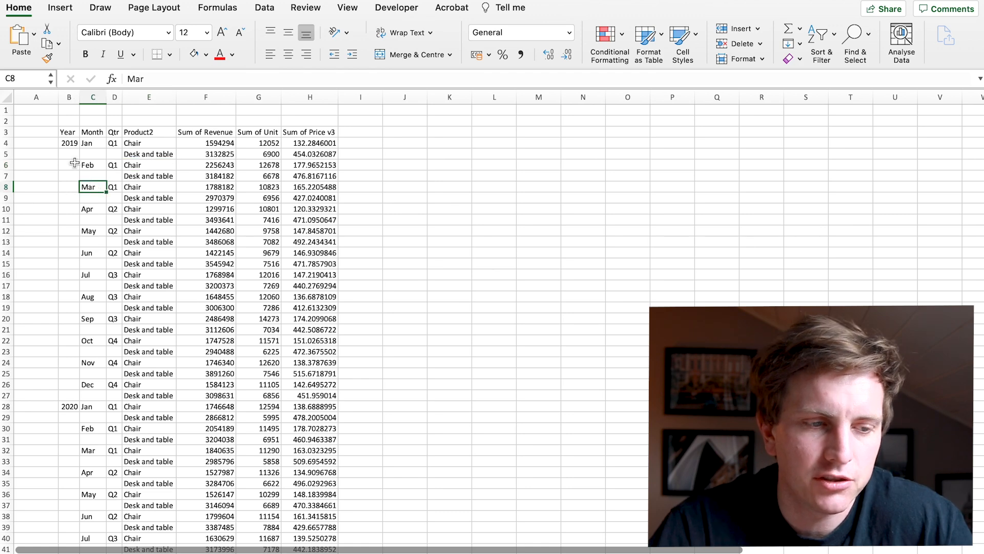
pyautogui.moveTo(52, 392)
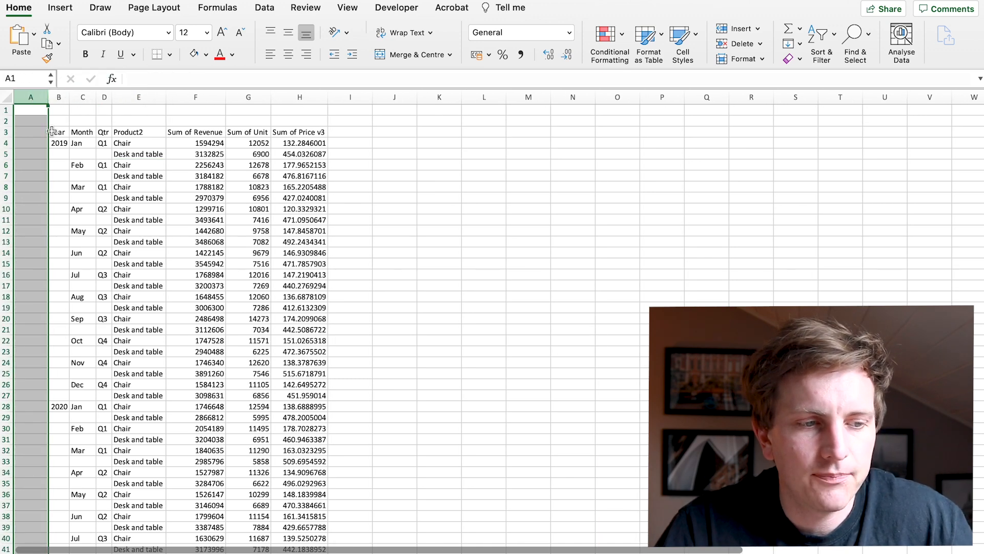
# - Select the table's blank cells via Go To Special and fill them with =B4 referencing the cell above
pyautogui.click(58, 154)
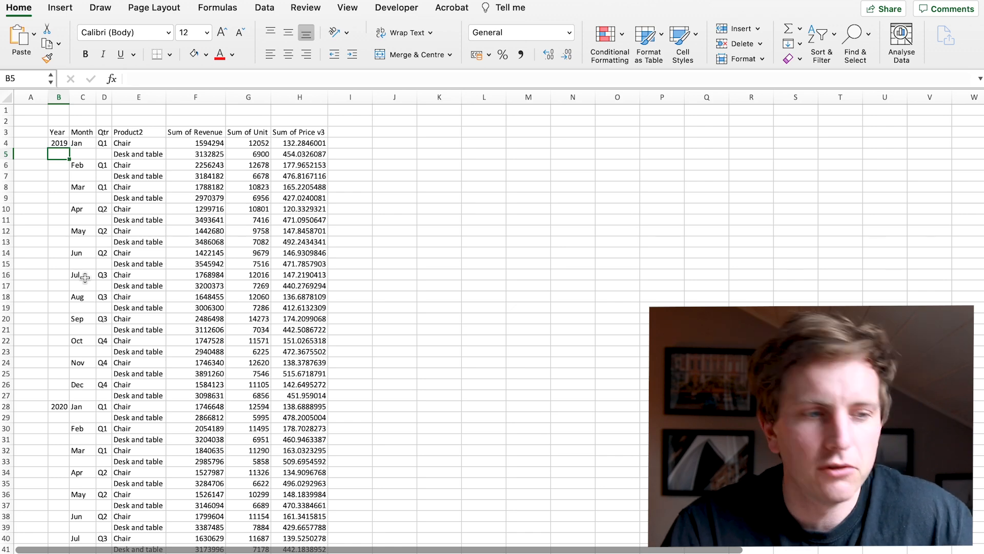
pyautogui.write('=B4')
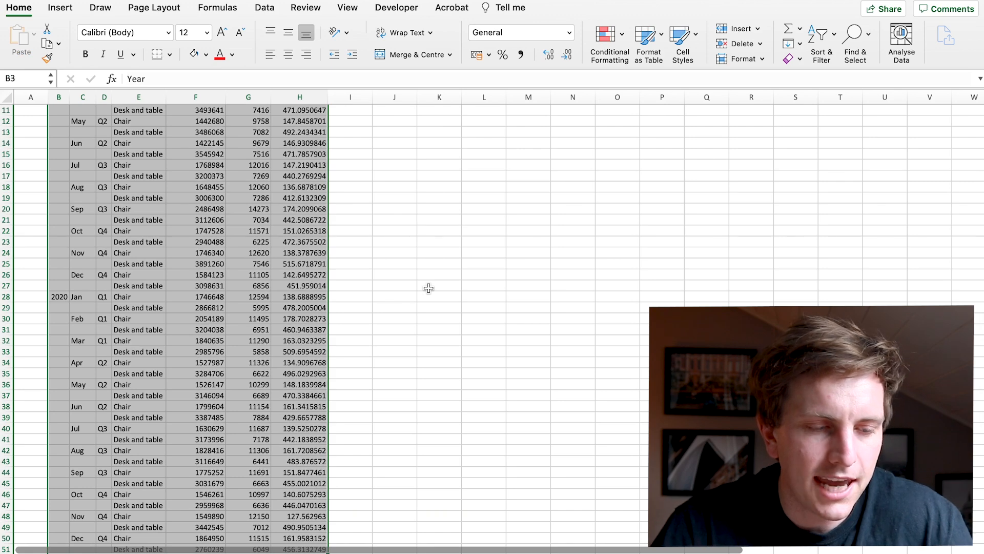
pyautogui.press('ctrl+g')
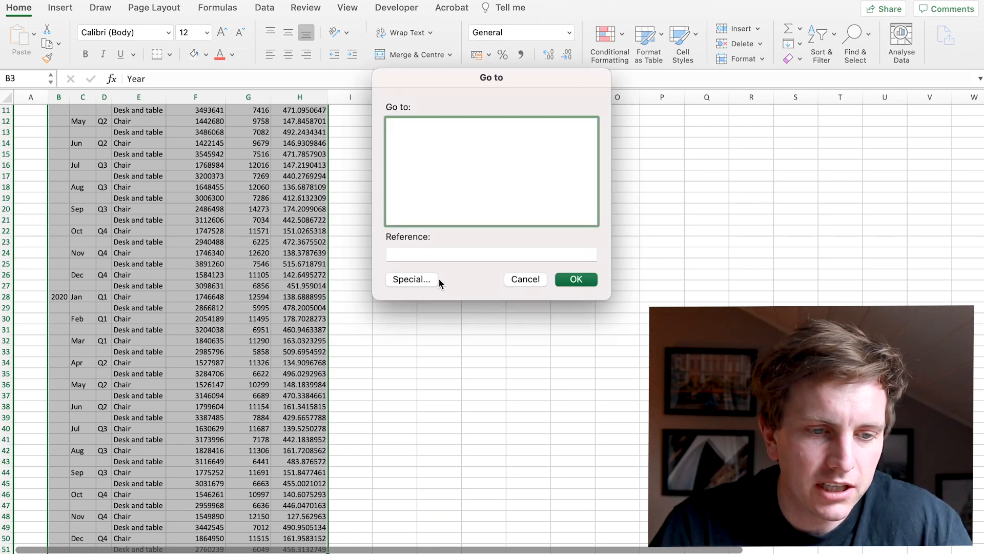
pyautogui.click(412, 279)
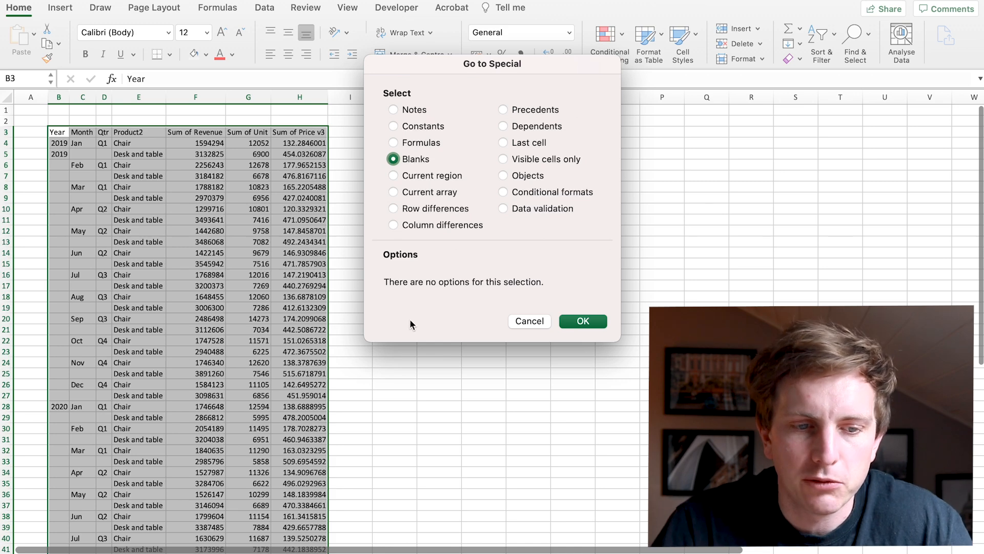
pyautogui.moveTo(584, 88)
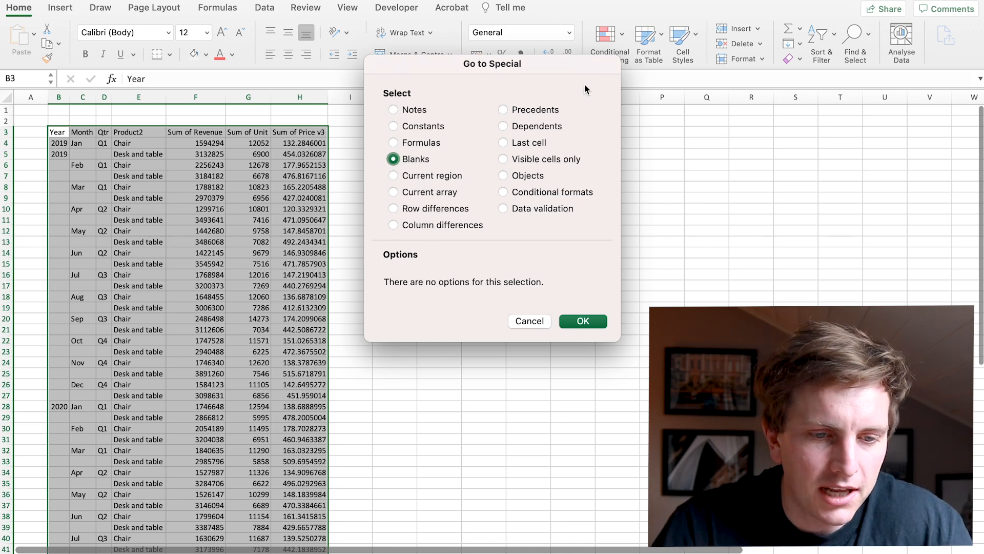
pyautogui.click(582, 321)
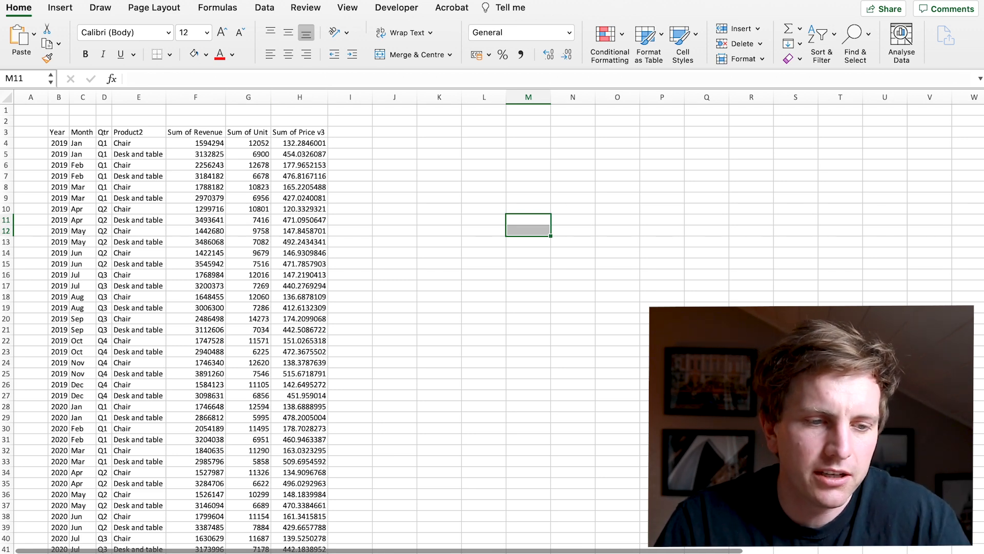
# - Navigate around the Year-to-Price table with Ctrl+Arrow jumps to reach its Year header
pyautogui.click(351, 187)
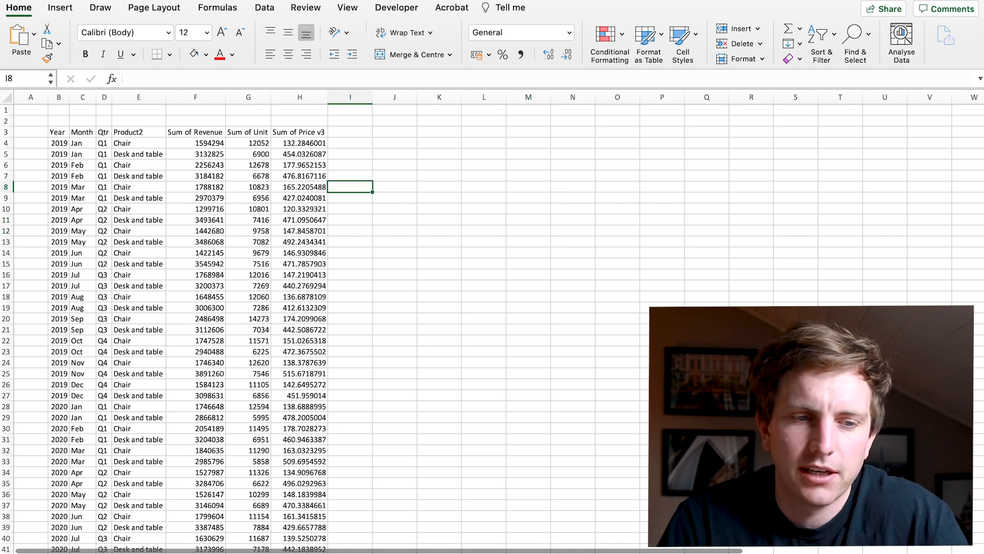
pyautogui.click(249, 143)
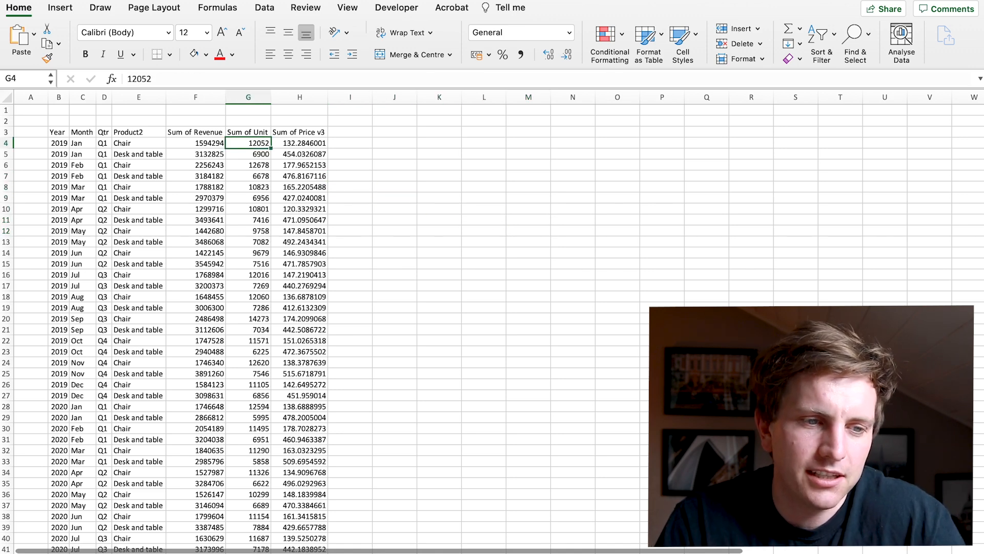
pyautogui.click(195, 121)
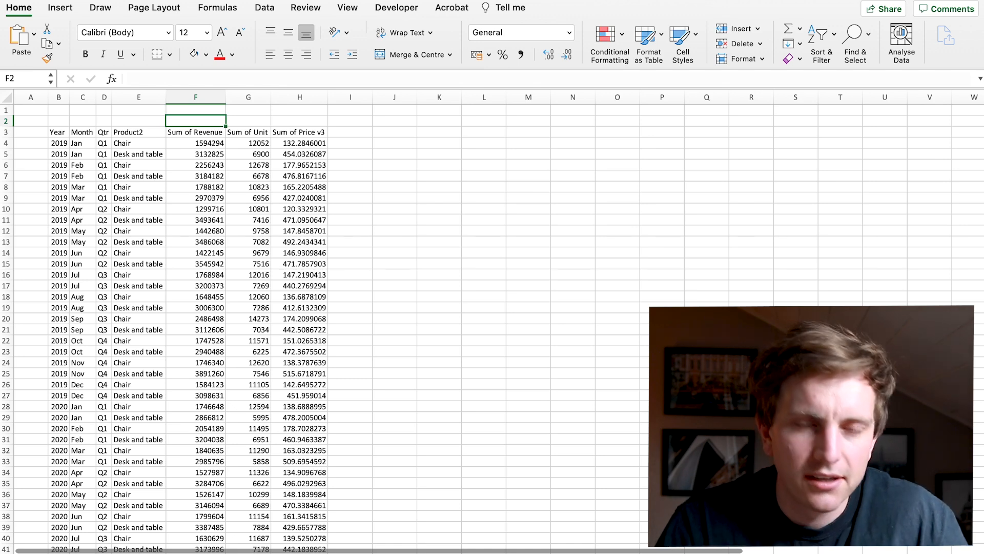
pyautogui.click(195, 132)
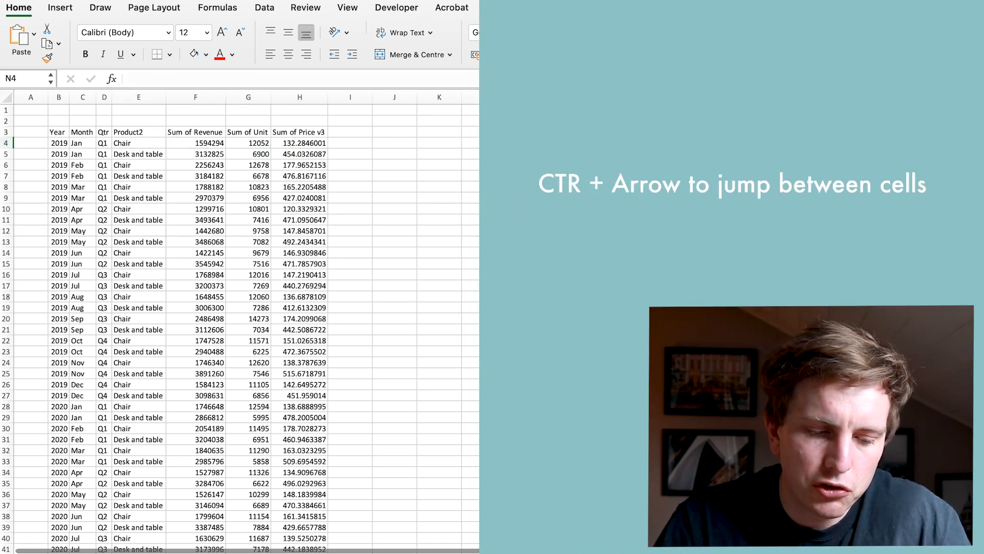
pyautogui.press('ctrl+Left')
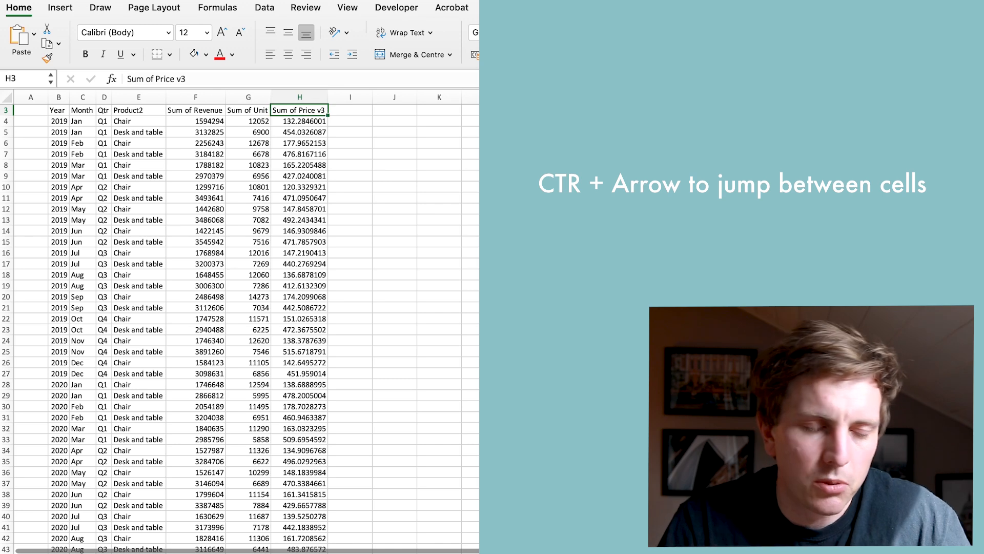
pyautogui.press('ctrl+Left')
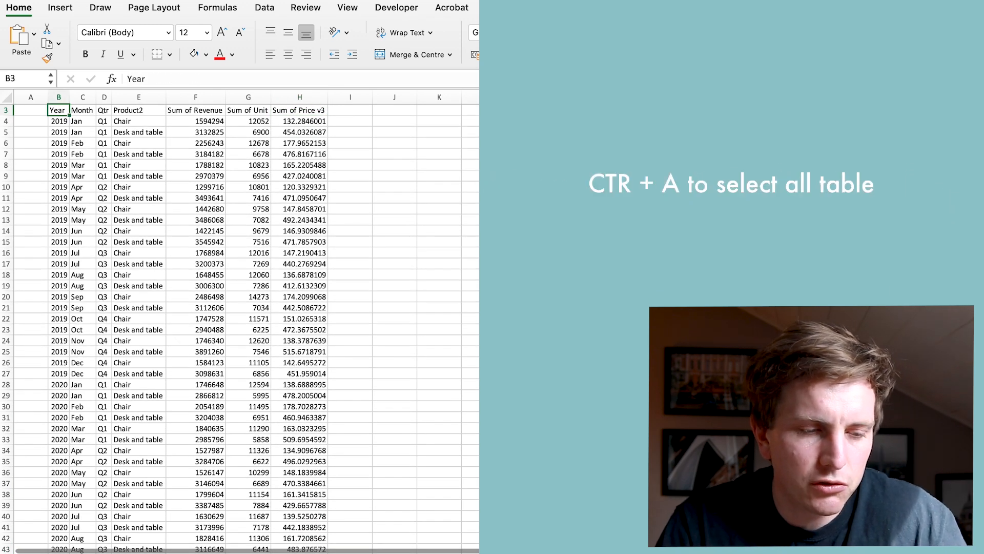
pyautogui.scroll(-3)
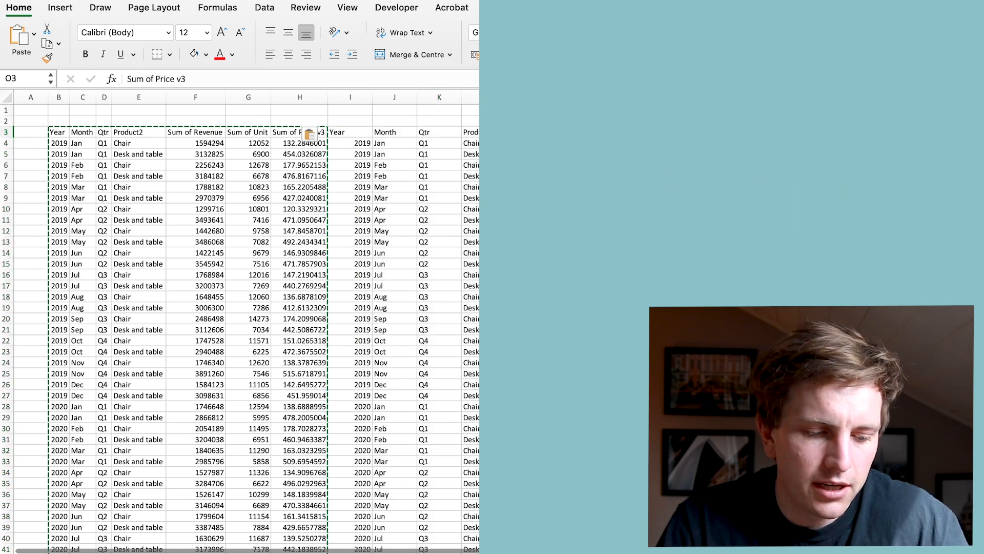
pyautogui.press('Ctrl+Alt+V')
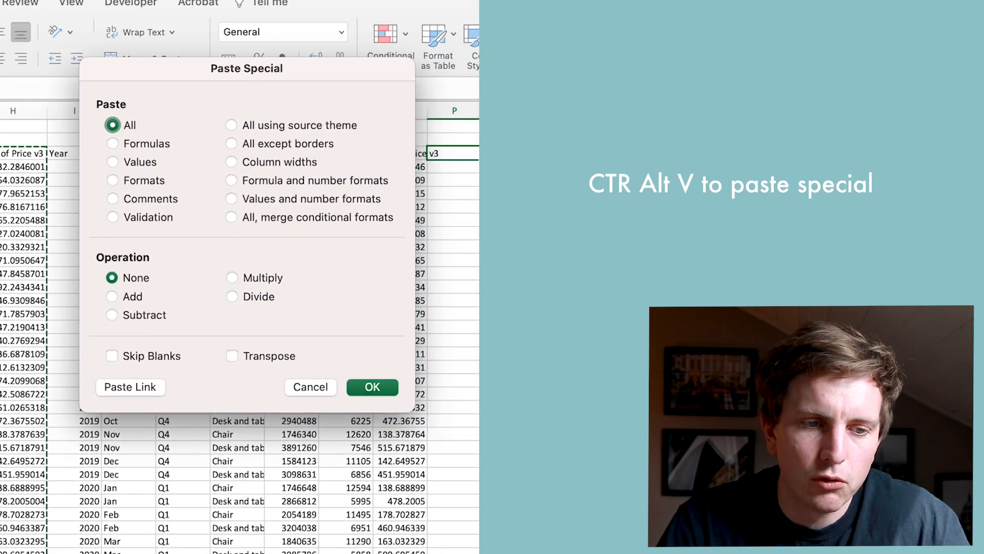
pyautogui.click(113, 161)
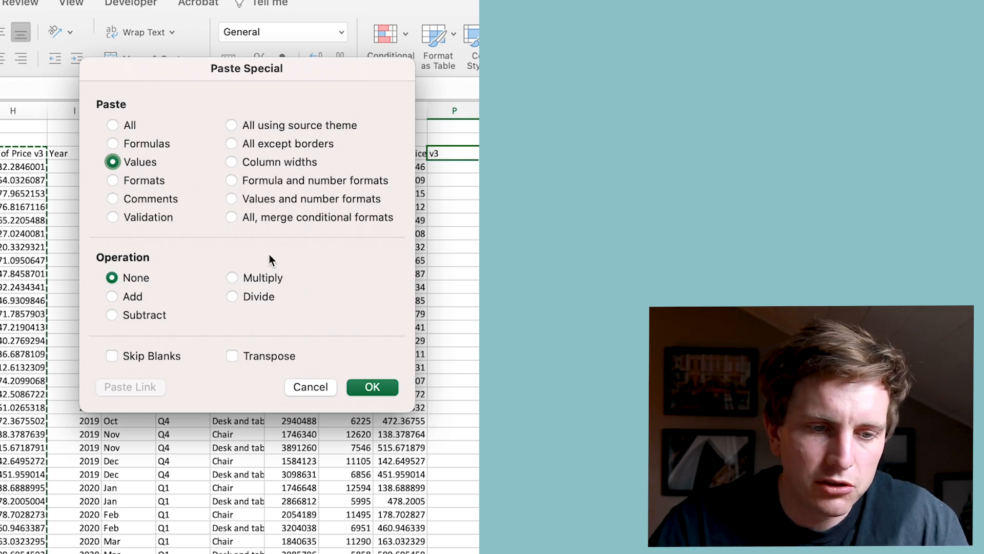
pyautogui.click(233, 356)
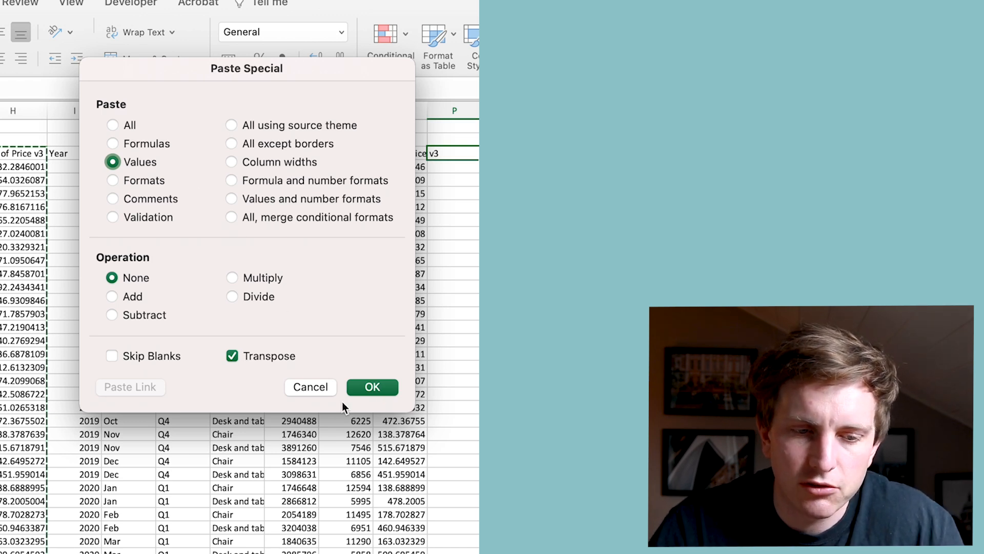
pyautogui.click(371, 387)
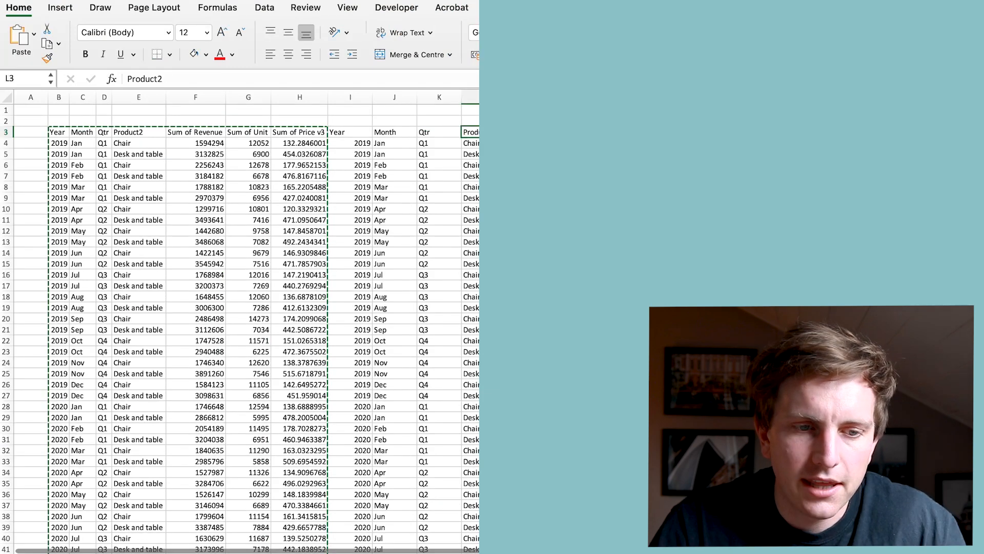
# - Select whole columns with Ctrl+Space and a whole row with Shift+Space on the copied table
pyautogui.press('ctrl+space')
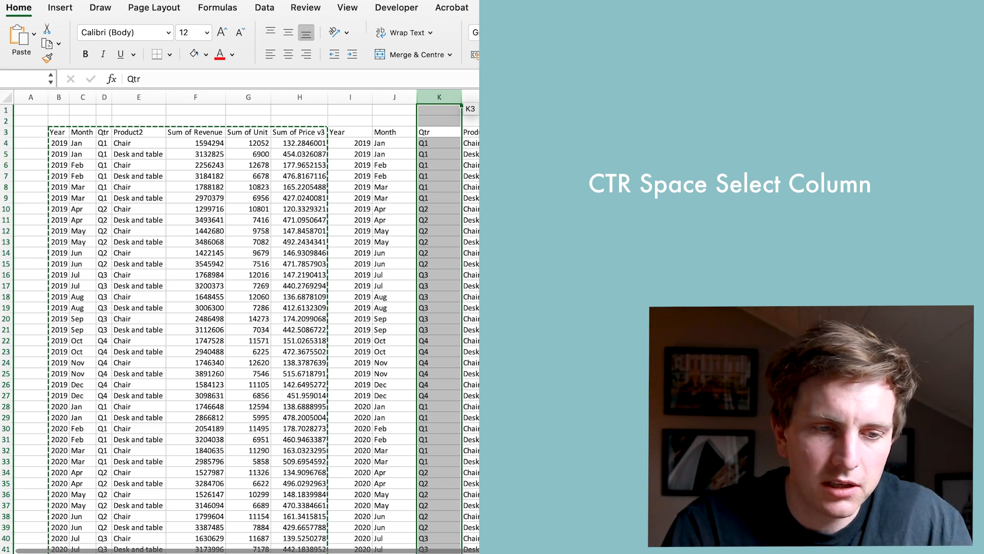
pyautogui.press('ctrl+space')
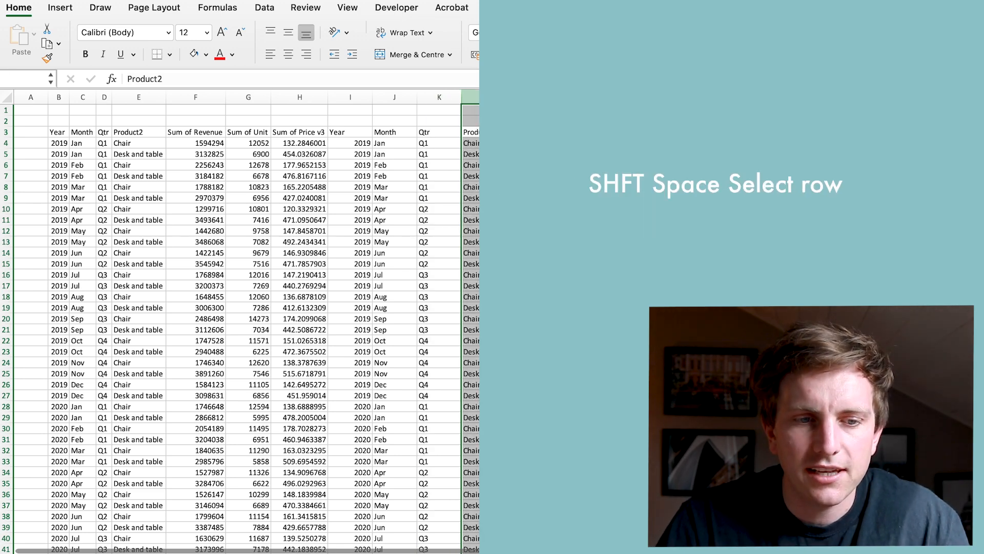
pyautogui.press('shift+space')
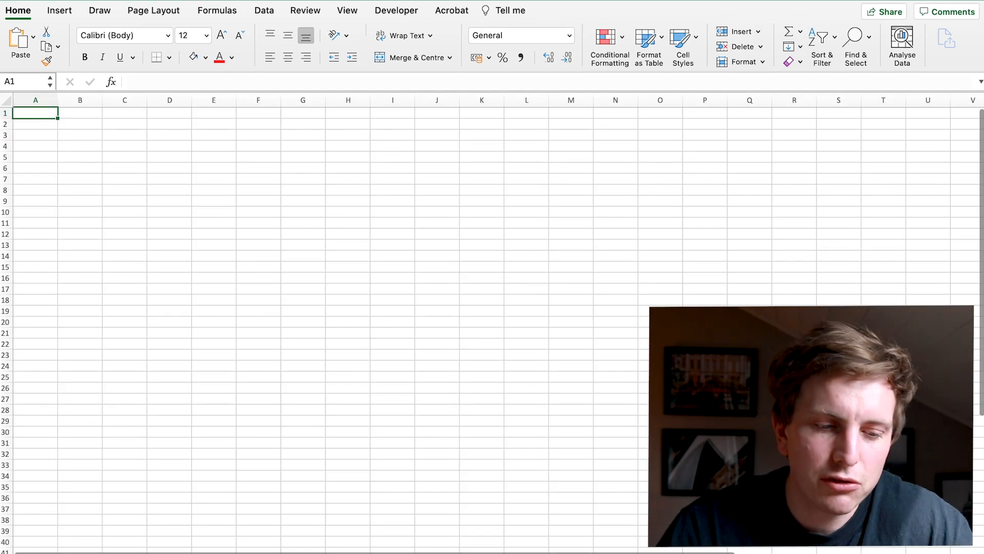
# - Name the new sheet REF
pyautogui.write('R')
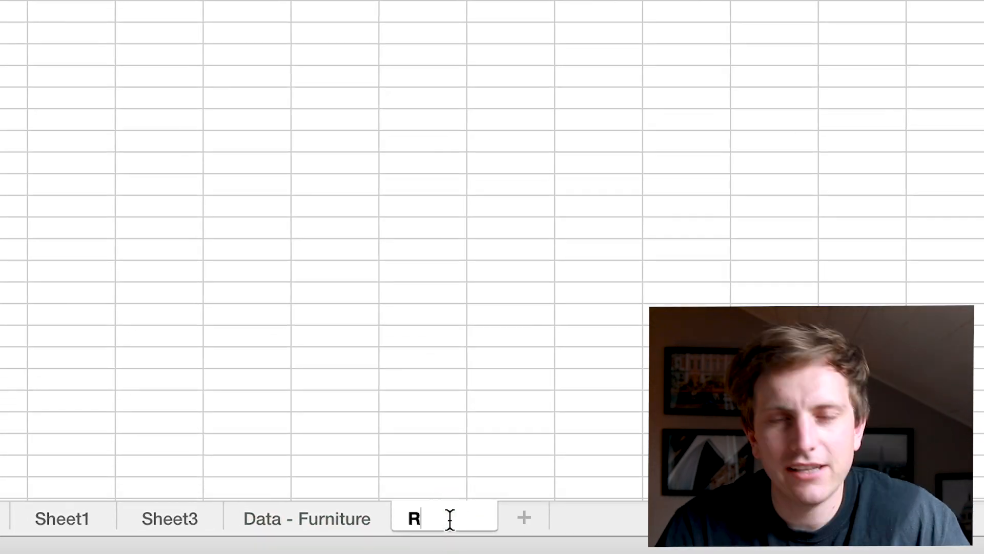
pyautogui.write('EF')
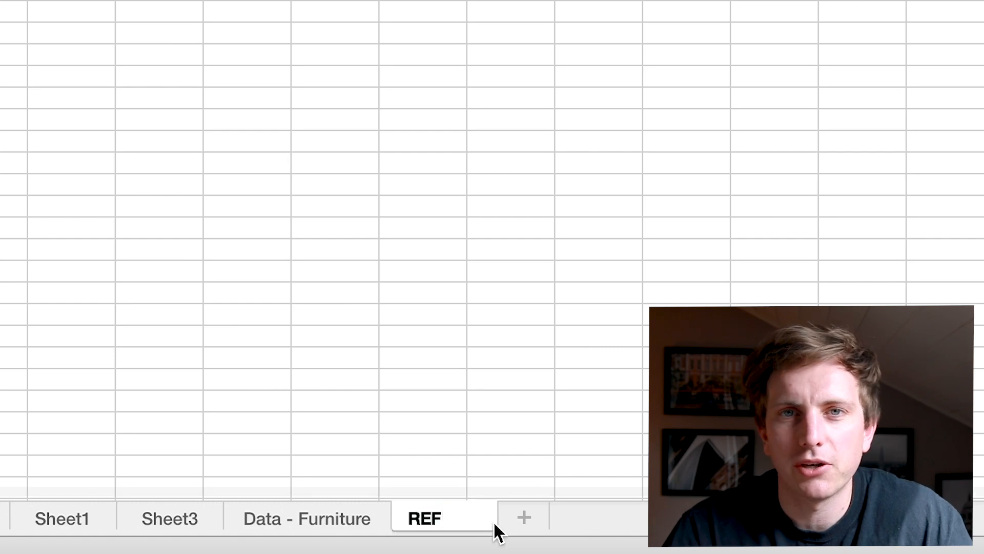
pyautogui.click(686, 142)
pyautogui.write('Feb')
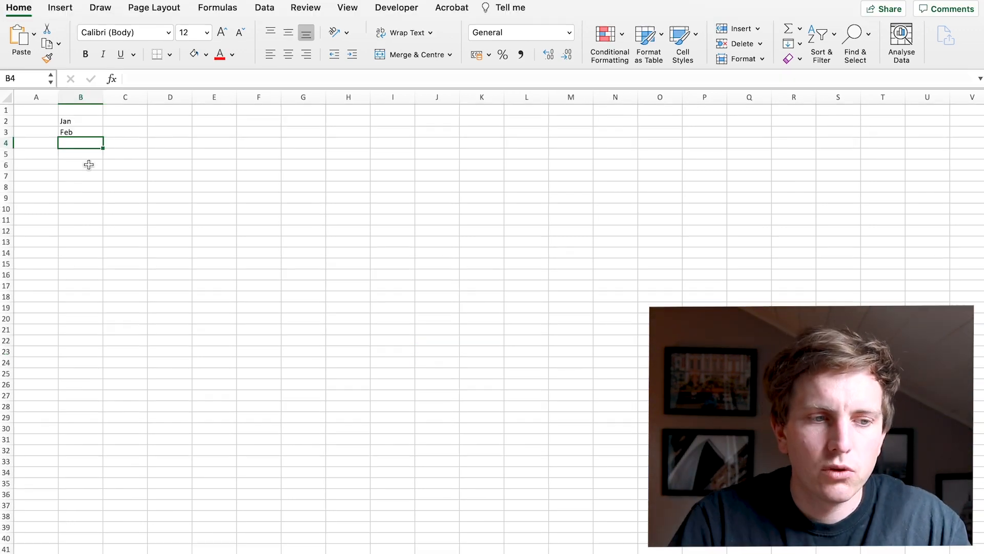
# - Fill column B with months Jan to Dec and start the quarter list with Q1
pyautogui.moveTo(102, 136); pyautogui.dragTo(103, 290)
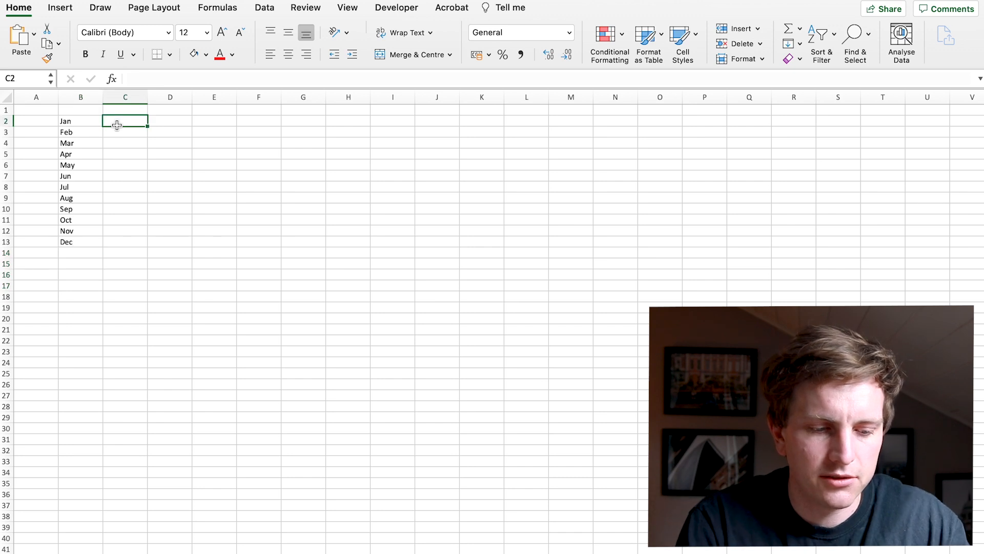
pyautogui.write('Q1')
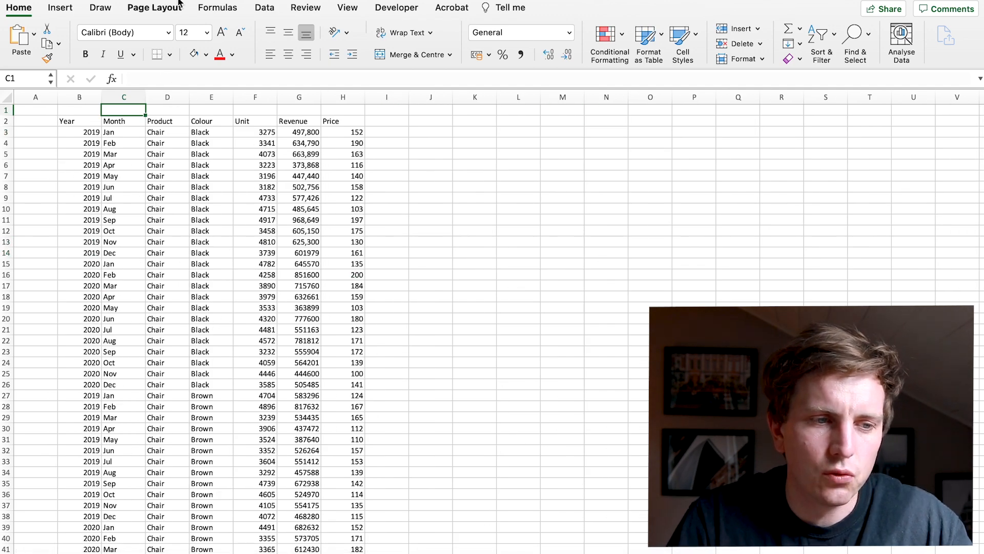
# - Insert a QTR column after Month with a VLOOKUP on C3 against the month-to-quarter range
pyautogui.click(167, 110)
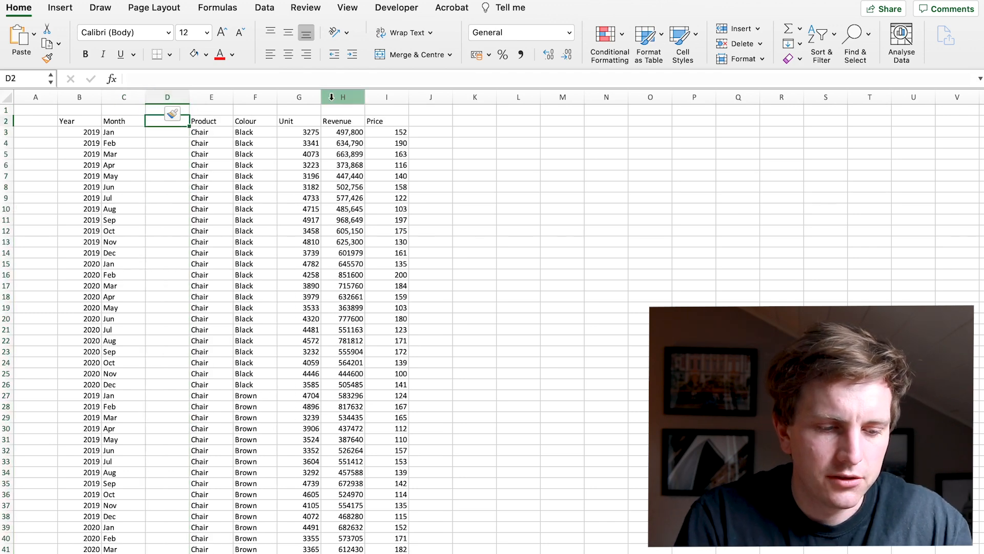
pyautogui.write('QTR')
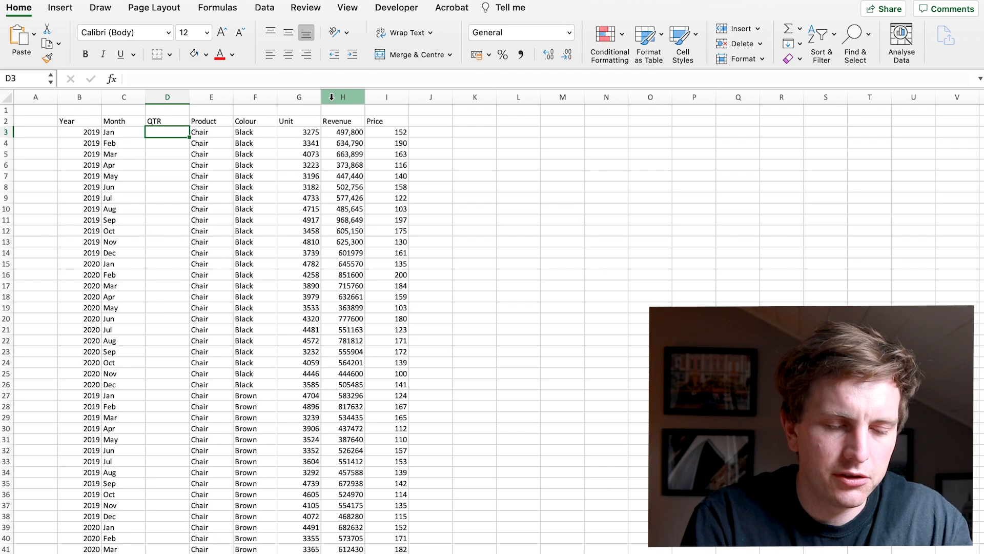
pyautogui.write('=vlookup(C3,')
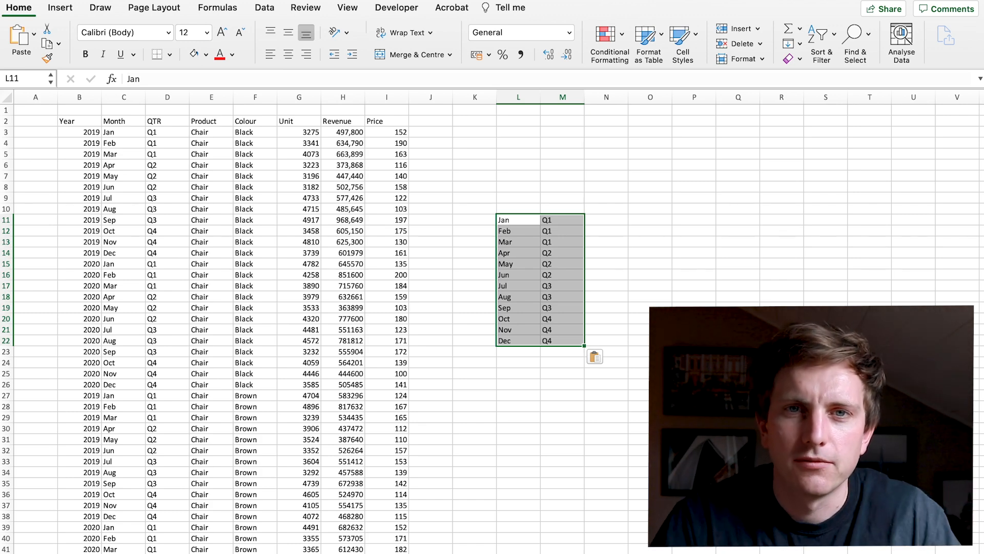
# - Bring up the Developer ribbon tools
pyautogui.click(395, 8)
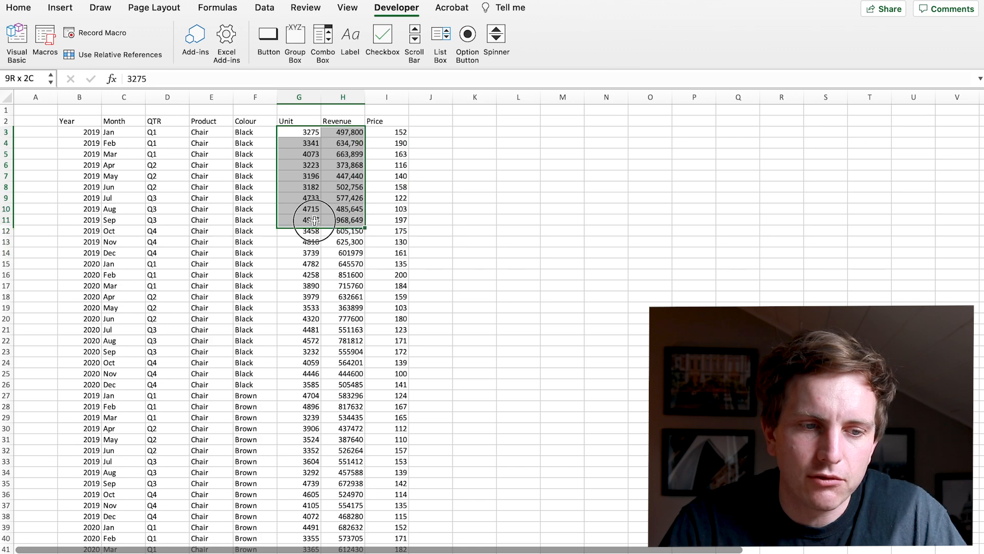
# - Enter -4000 as the March 2019 Black Chair units and select the Unit, Revenue and Price values G3:I9
pyautogui.click(299, 153)
pyautogui.write('-4000')
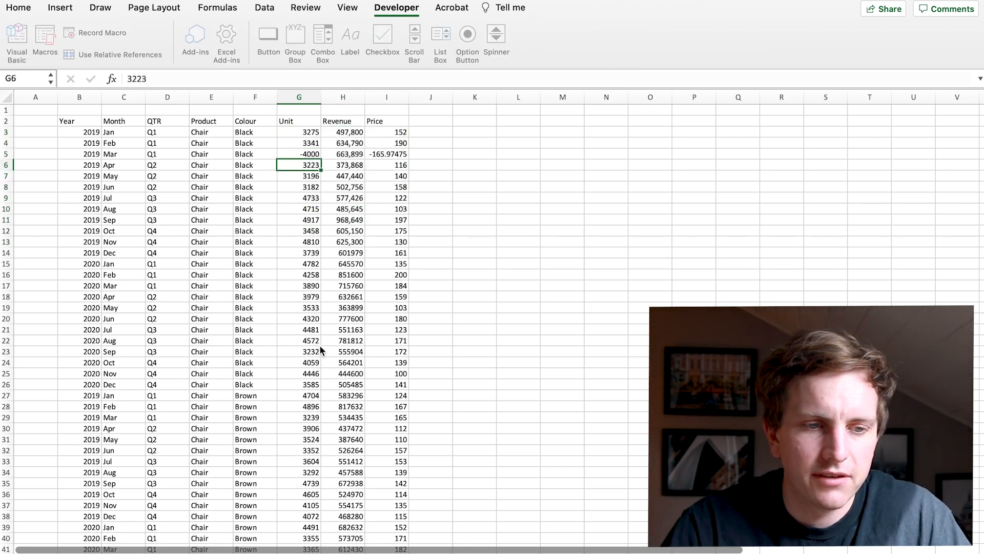
pyautogui.moveTo(329, 150)
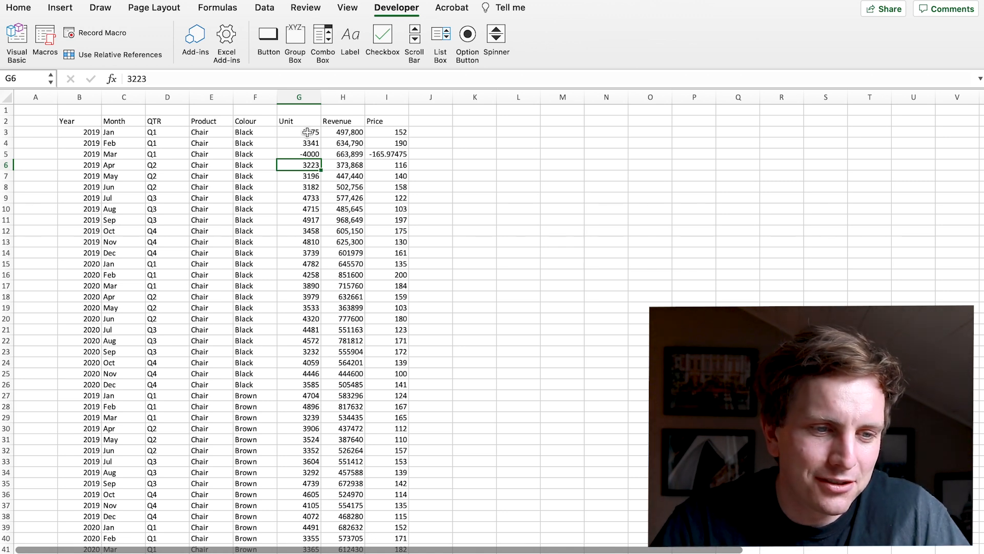
pyautogui.moveTo(298, 133); pyautogui.dragTo(342, 176)
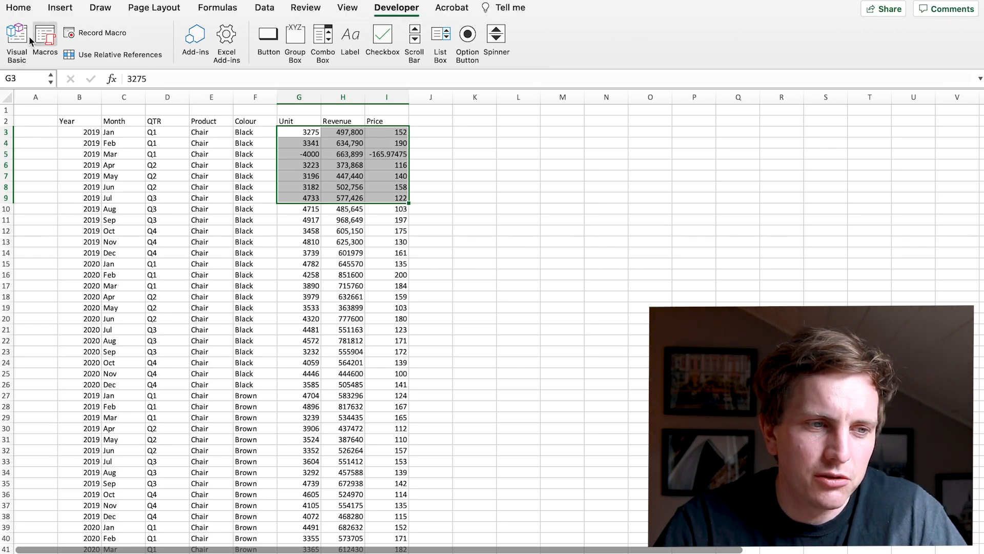
# - Check View preferences for the Developer tab, then begin setting up a recorded macro
pyautogui.click(18, 7)
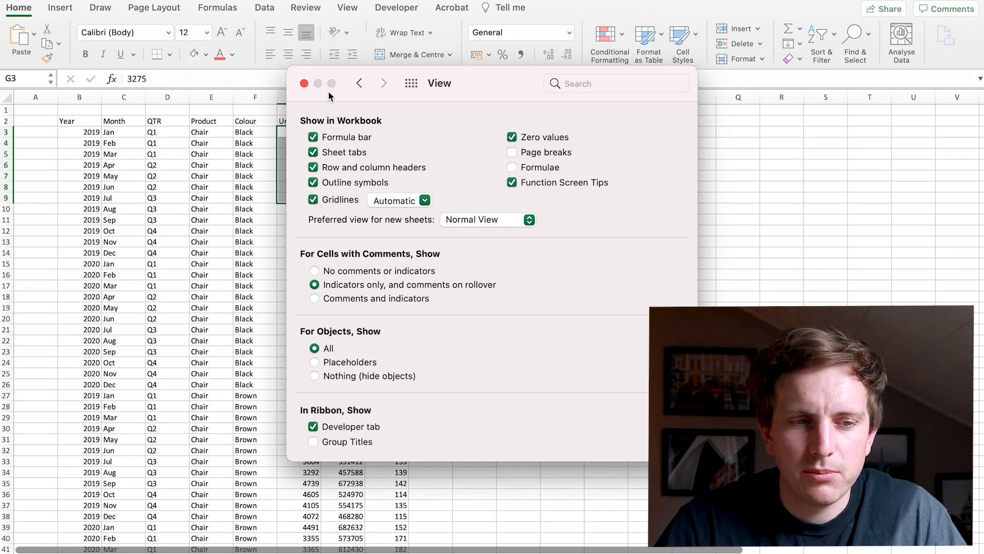
pyautogui.click(304, 83)
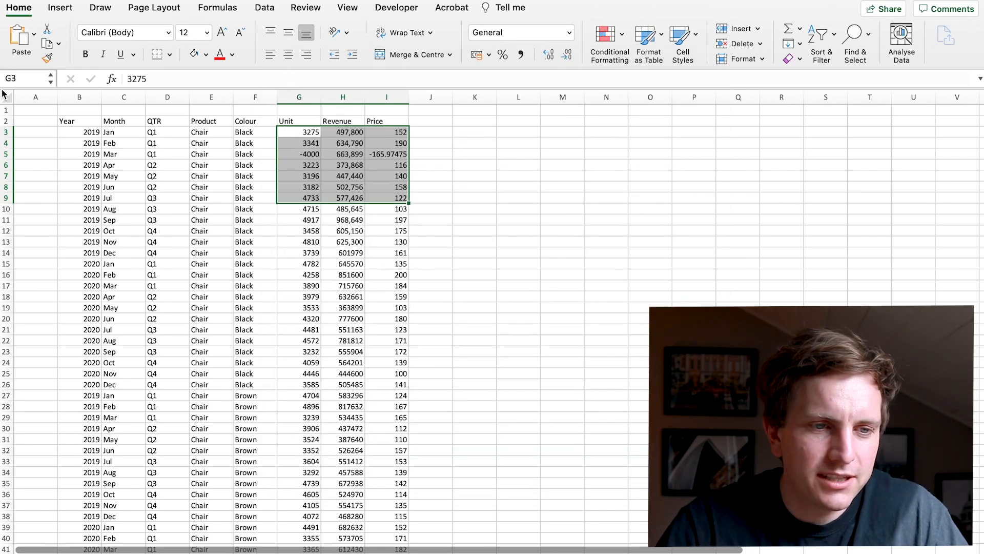
pyautogui.click(396, 7)
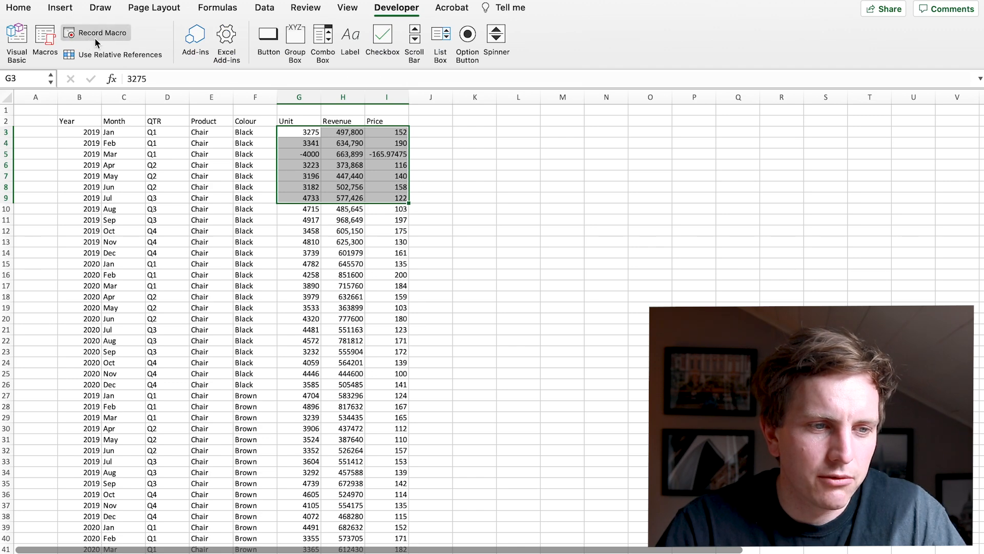
pyautogui.click(102, 32)
pyautogui.write('Format_numbers')
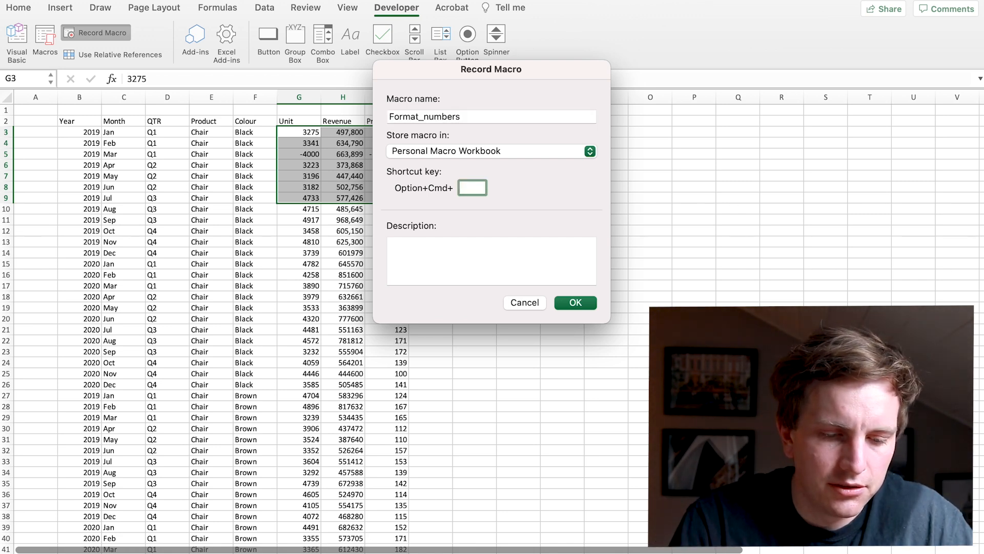
# - Start recording the Format_numbers macro stored in the Personal Macro Workbook
pyautogui.click(574, 302)
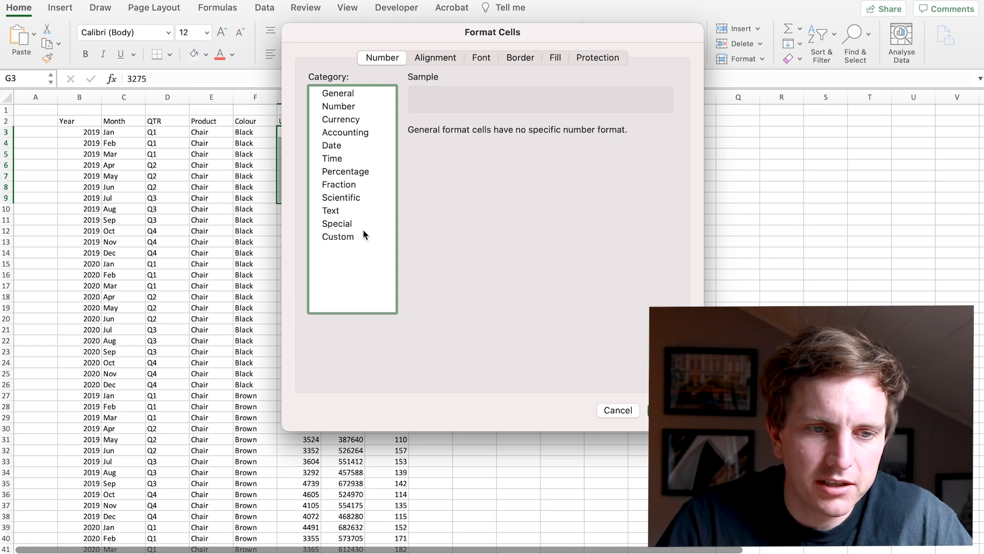
# - Apply custom format #,##0;[red](#,##0);- to the selected Unit, Revenue and Price figures
pyautogui.click(338, 237)
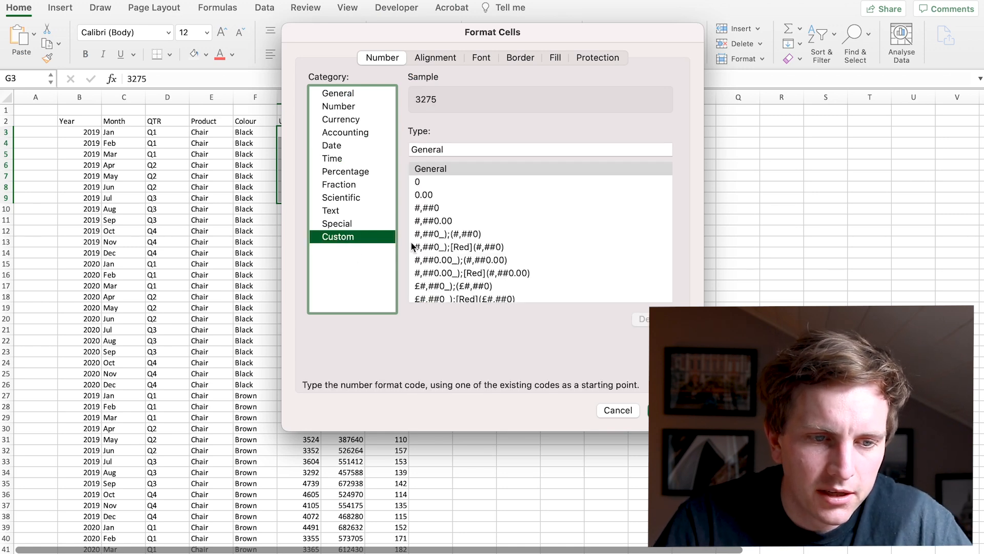
pyautogui.click(454, 233)
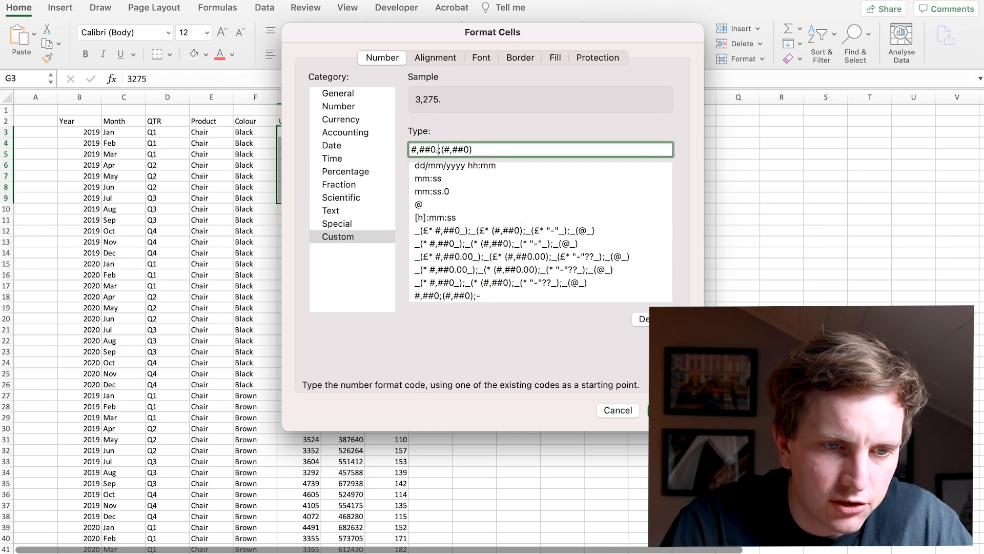
pyautogui.write('.0')
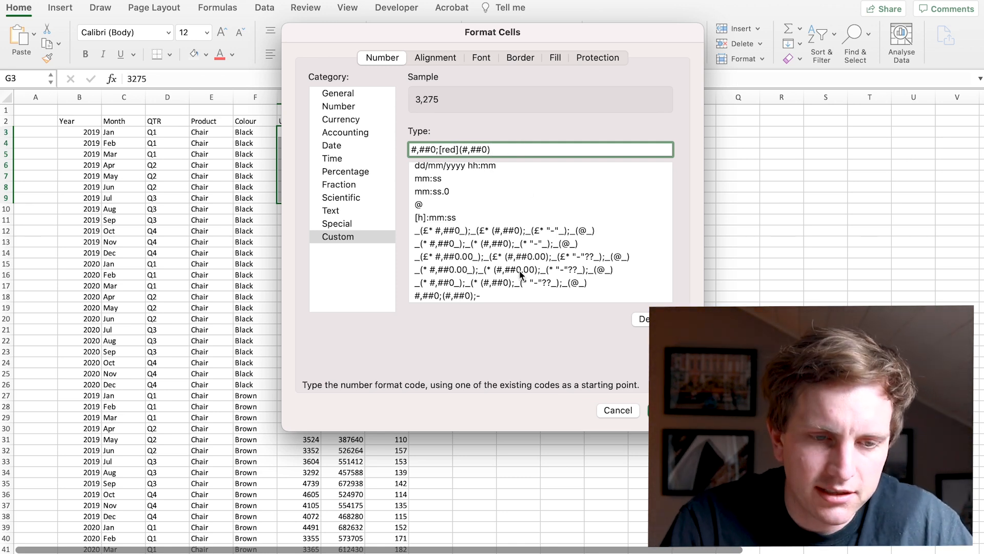
pyautogui.write(';-')
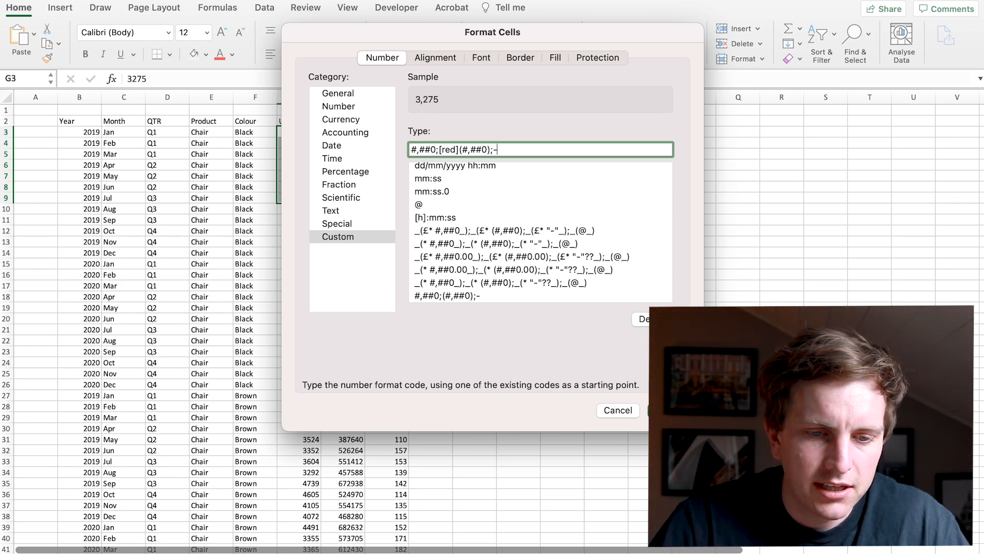
pyautogui.click(654, 410)
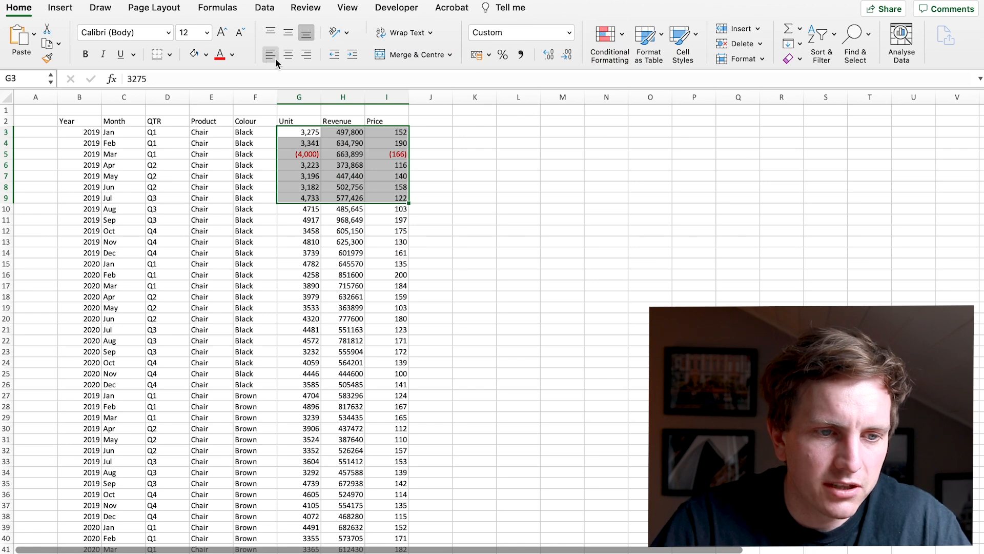
# - Stop recording Format_numbers, format figures through row 34, and move to the monthly summary sheet
pyautogui.click(288, 54)
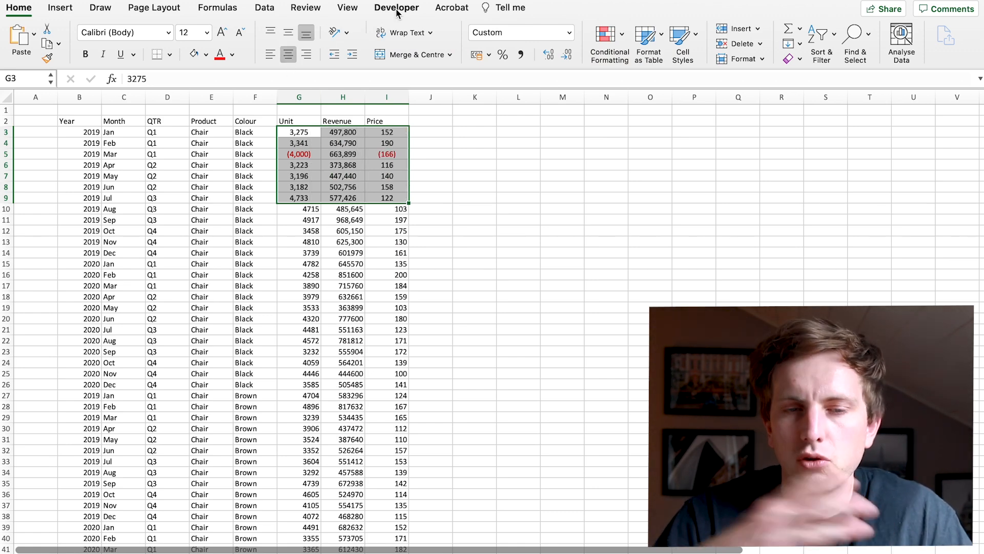
pyautogui.click(395, 7)
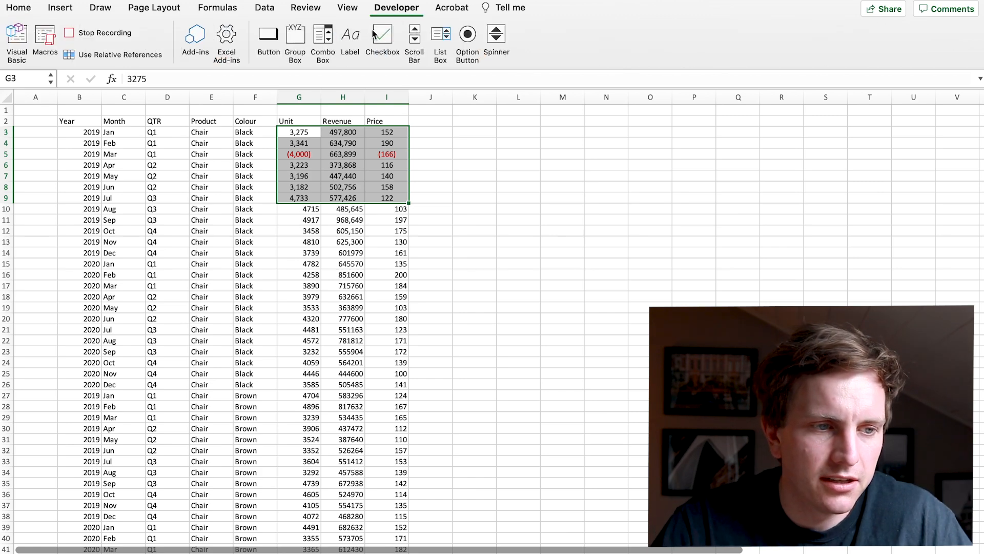
pyautogui.click(98, 33)
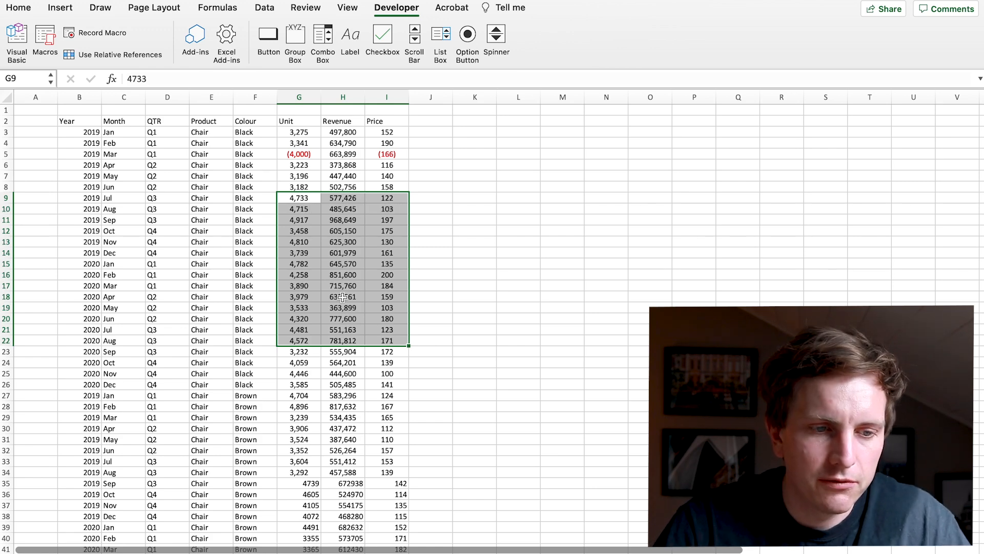
pyautogui.click(298, 242)
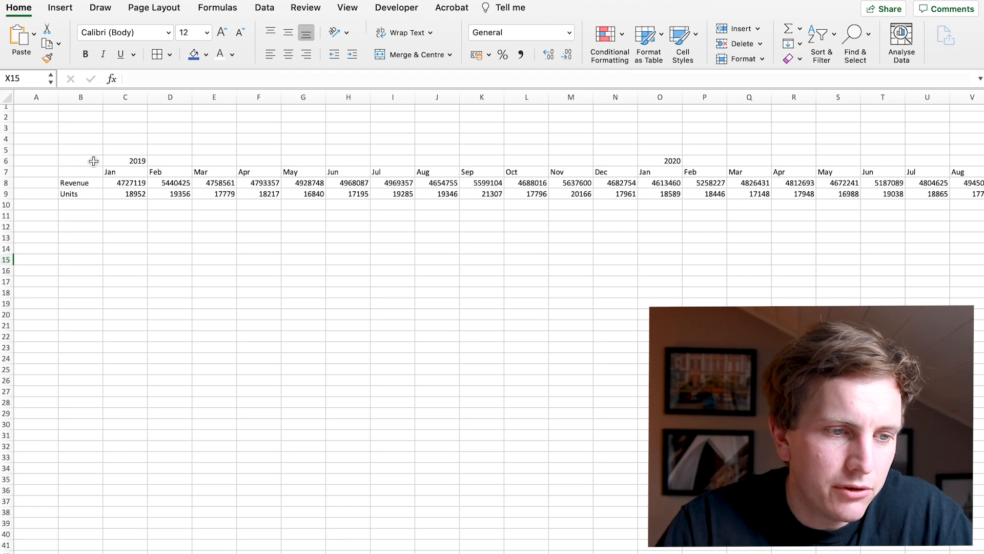
# - Insert a clustered column chart of 2019–2020 monthly revenue from Recommended Charts
pyautogui.moveTo(80, 161); pyautogui.dragTo(169, 172)
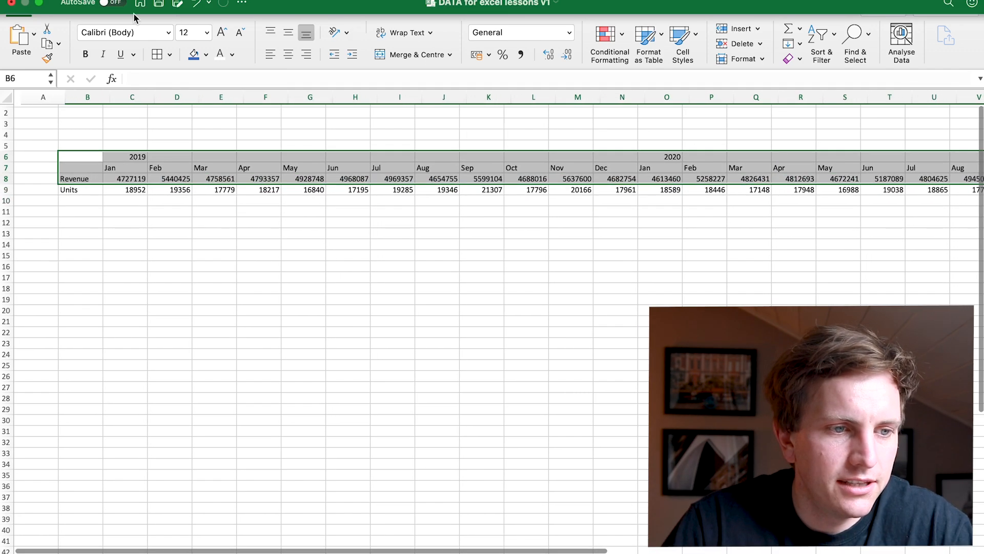
pyautogui.click(59, 7)
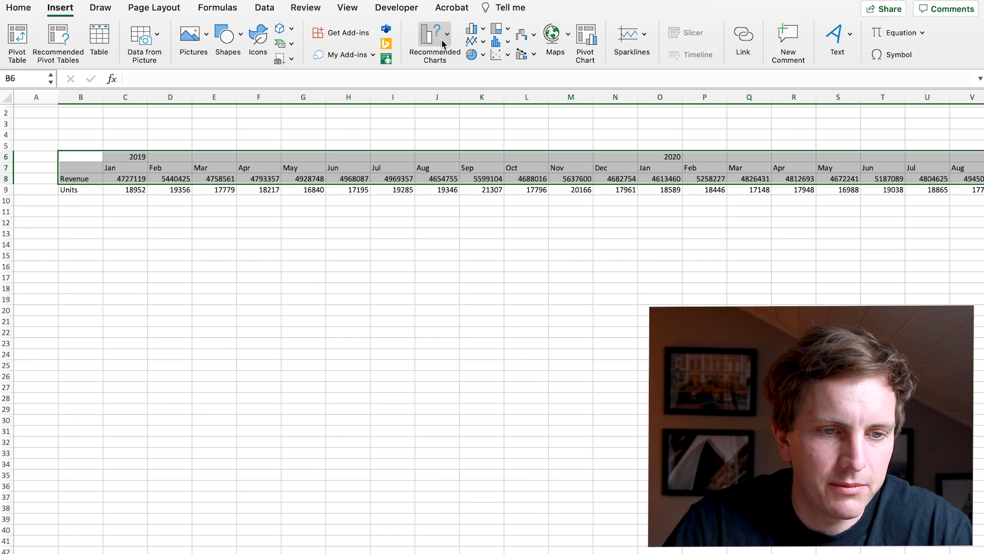
pyautogui.click(434, 42)
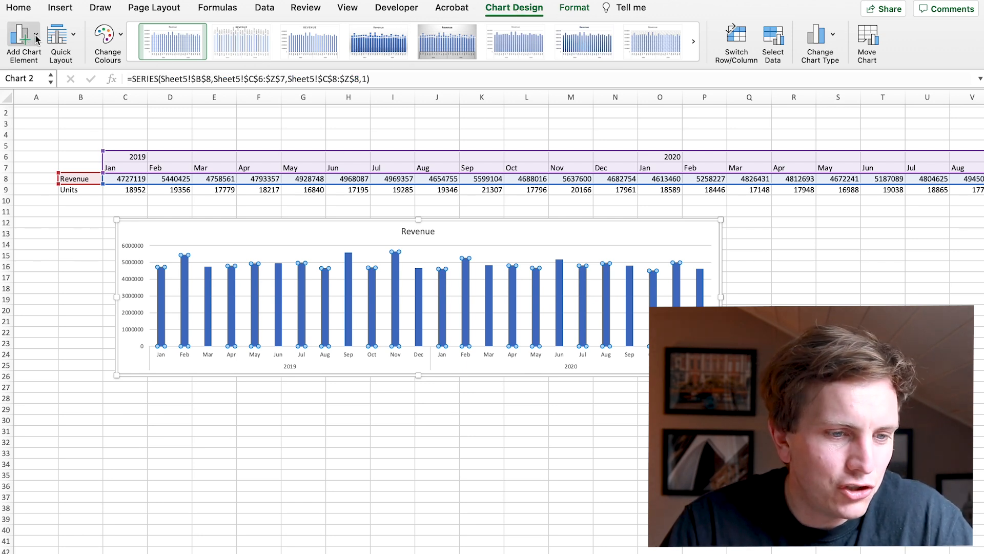
pyautogui.moveTo(535, 314)
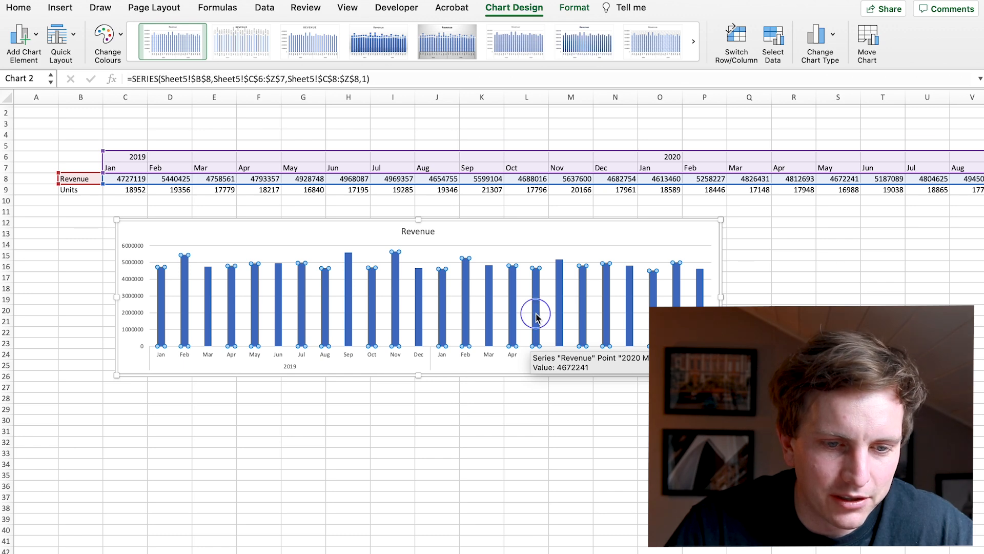
# - Format the Revenue series as a smoothed line and return to the furniture sales sheet
pyautogui.rightClick(536, 314)
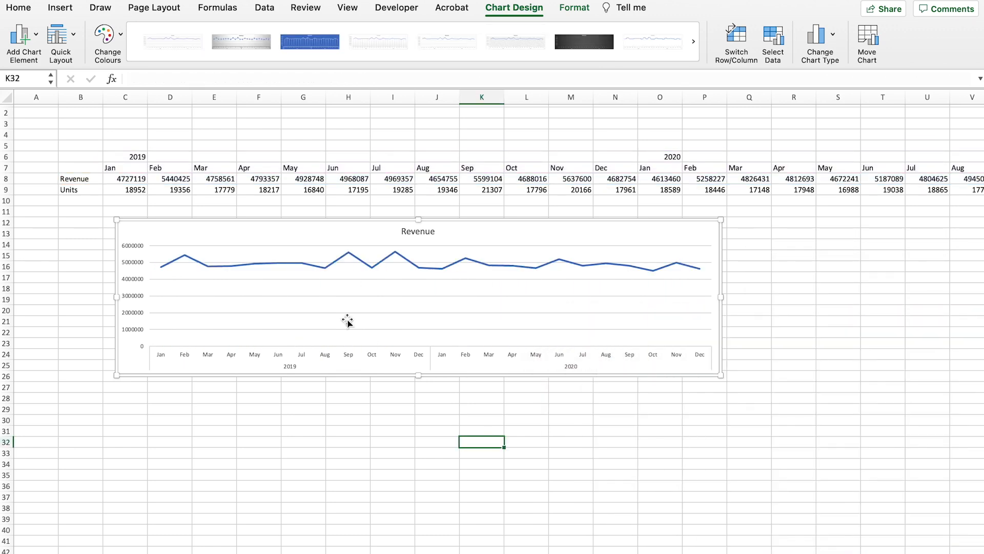
pyautogui.click(349, 259)
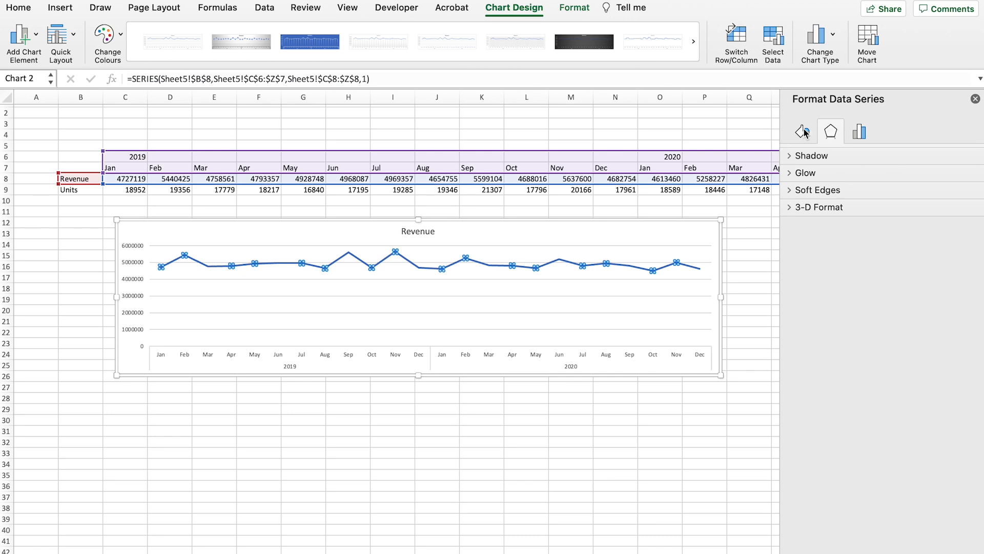
pyautogui.click(802, 131)
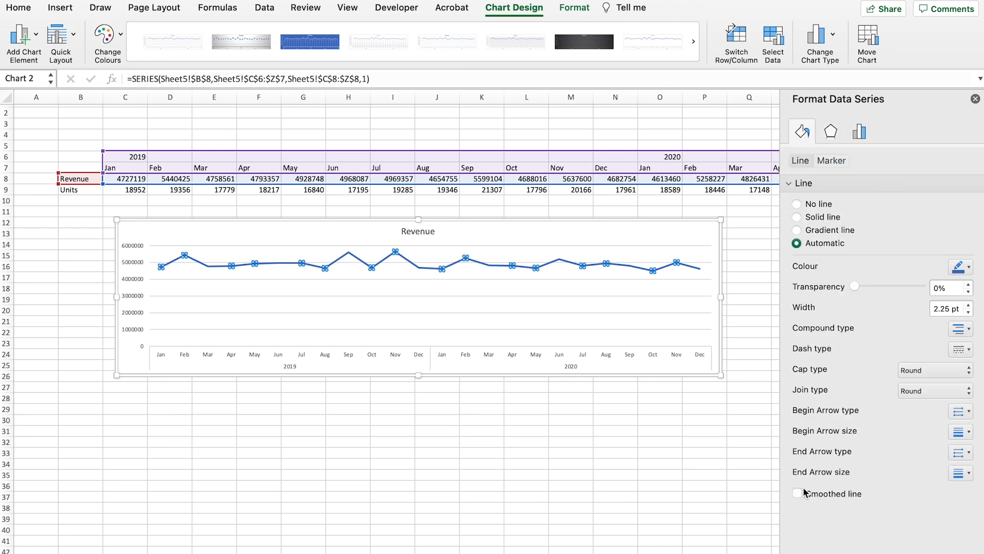
pyautogui.click(797, 494)
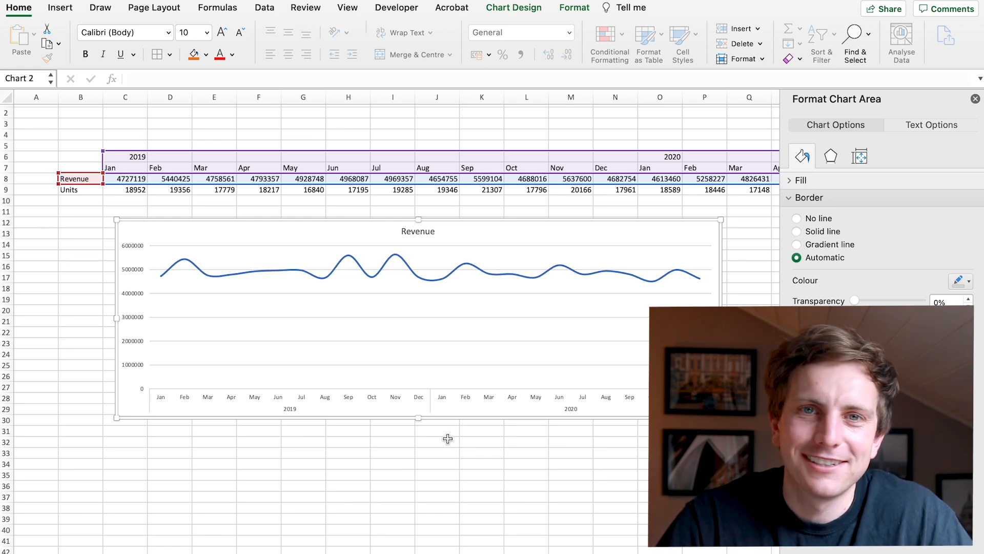
pyautogui.click(217, 7)
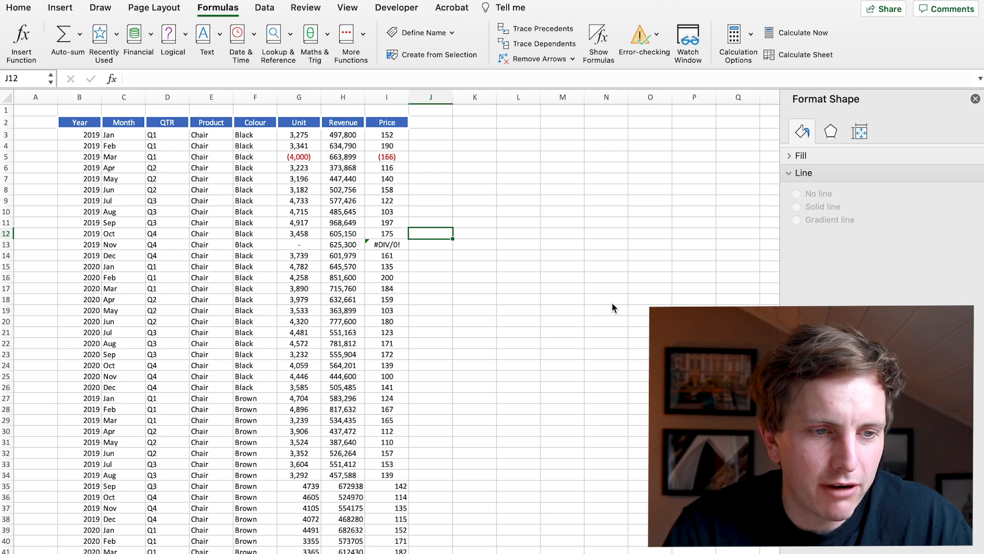
# - Enter =I12/G12 in the row 12 Revenue cell and dismiss the circular reference warning
pyautogui.click(386, 233)
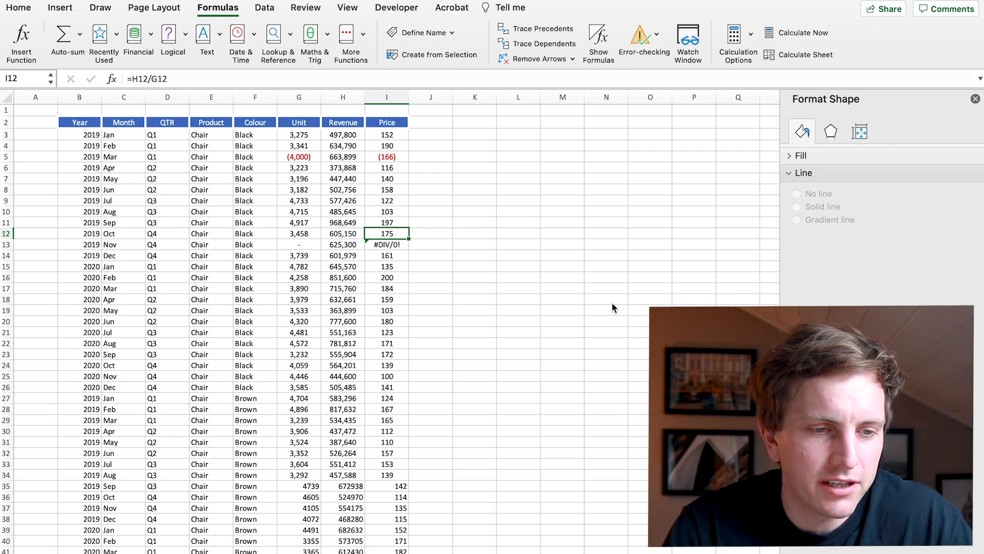
pyautogui.click(298, 233)
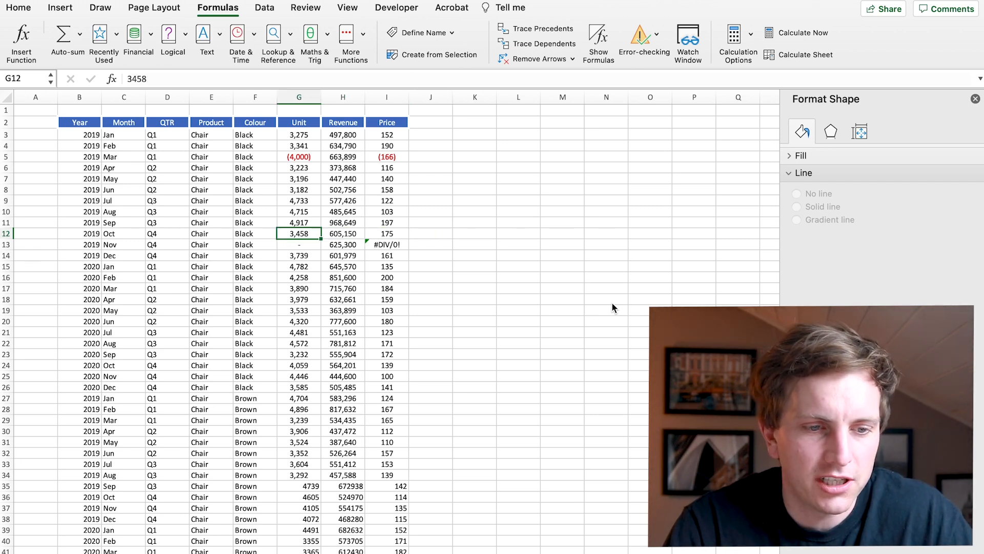
pyautogui.click(342, 233)
pyautogui.write('=I12/G12')
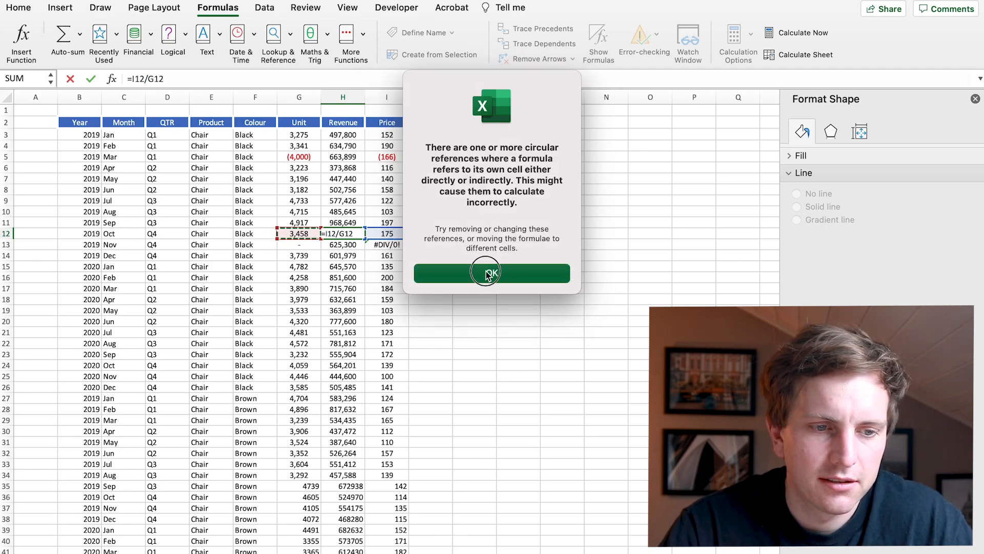
pyautogui.click(491, 273)
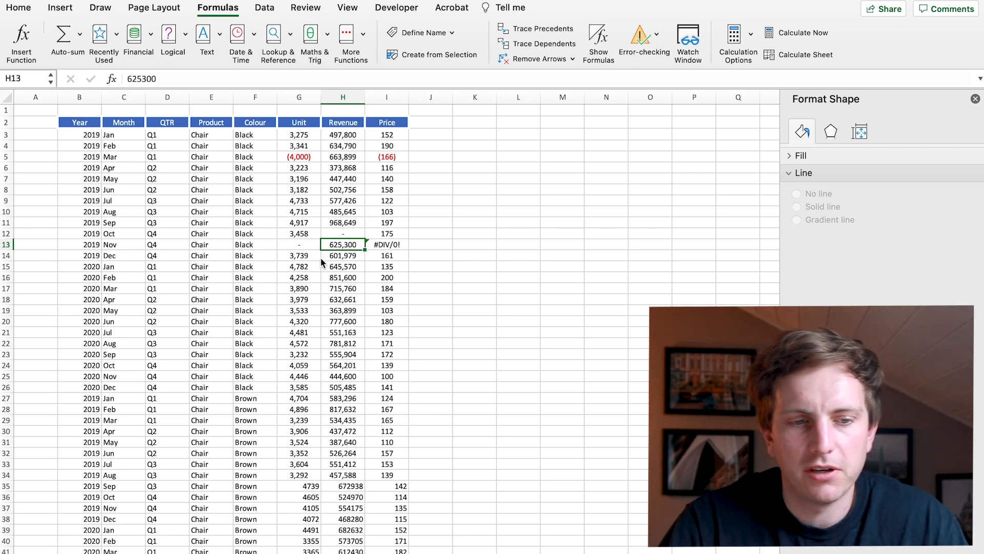
# - List the circular references via Formulas > Error Checking, locating I12 and H12
pyautogui.click(386, 244)
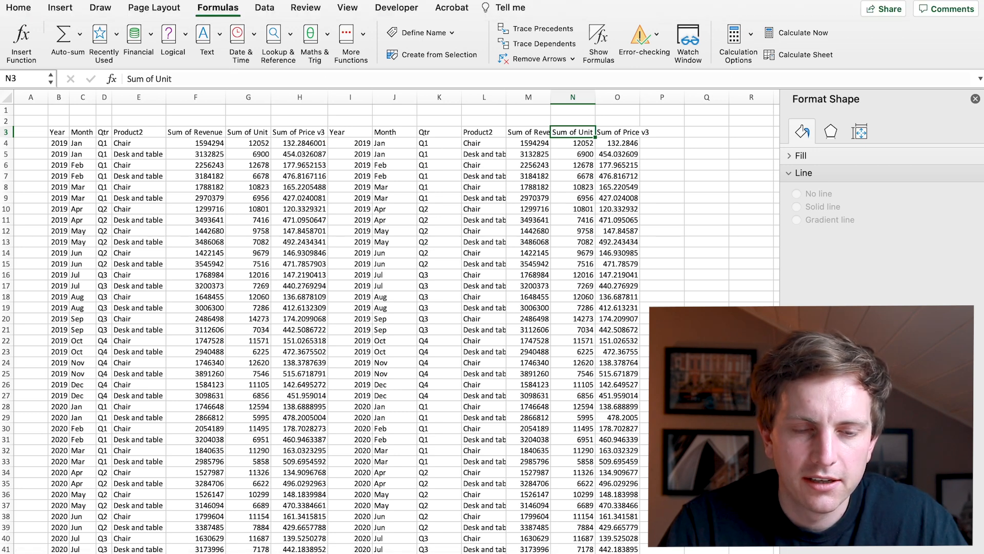
pyautogui.click(644, 33)
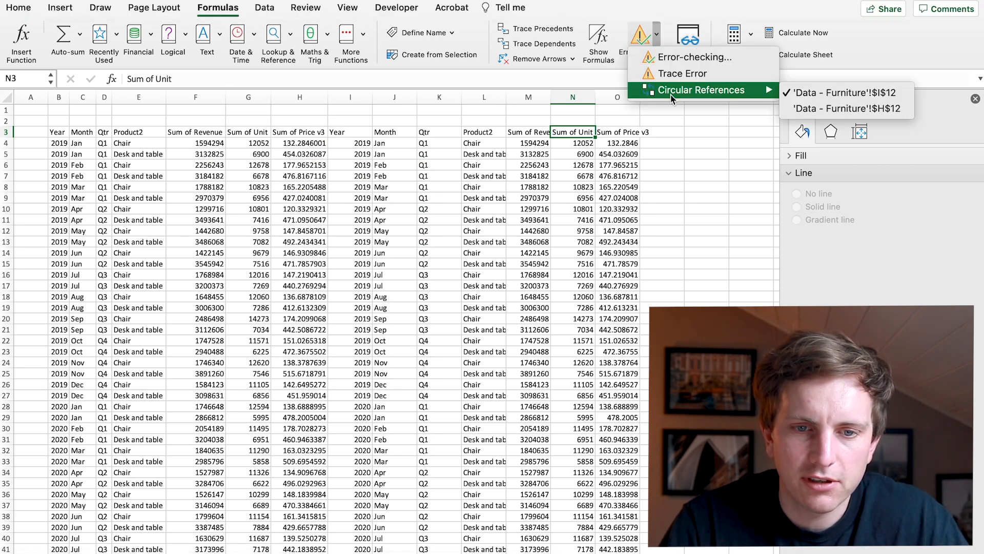
pyautogui.moveTo(844, 108)
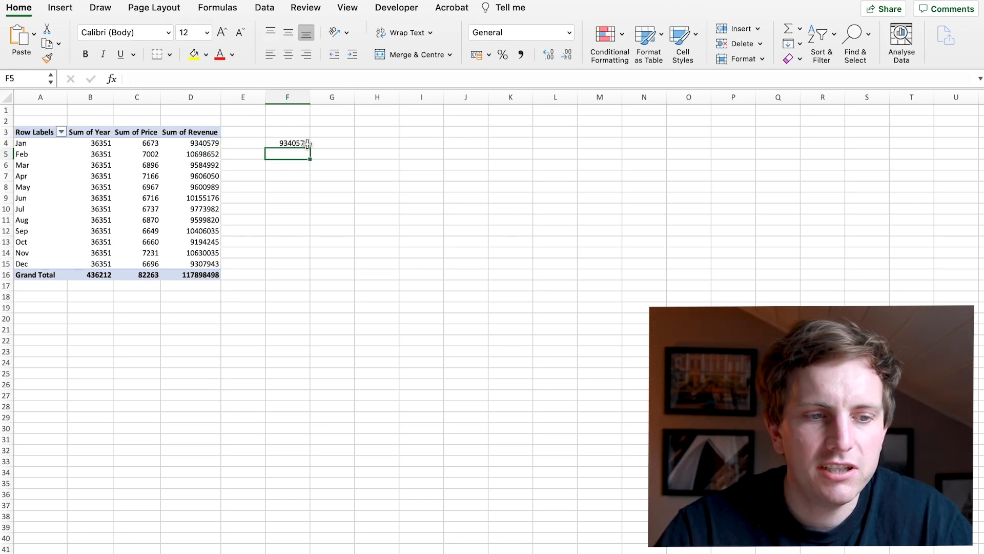
# - Untick Generate GetPivotData in PivotTable Analyse options and enter =D4/C5 beside the pivot table
pyautogui.moveTo(287, 143); pyautogui.dragTo(287, 231)
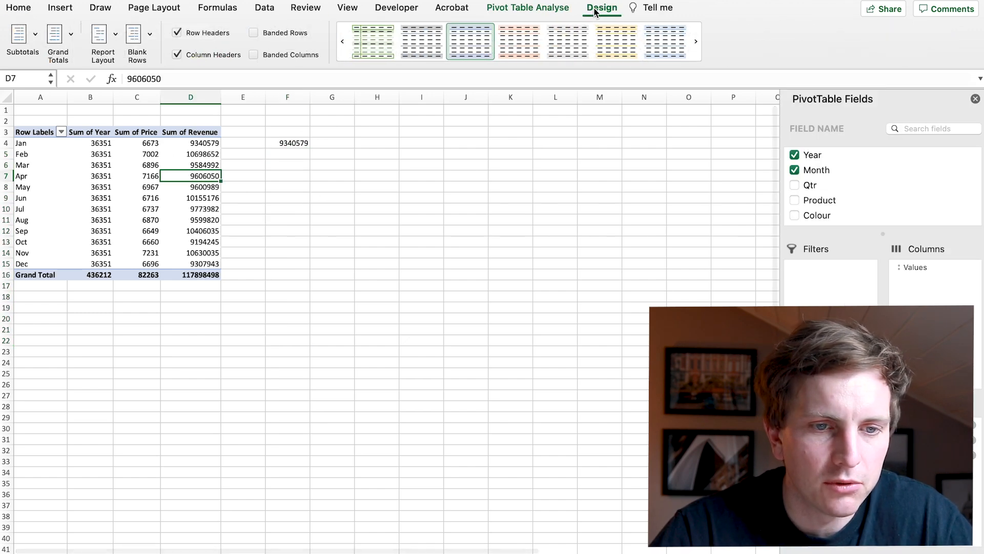
pyautogui.click(529, 7)
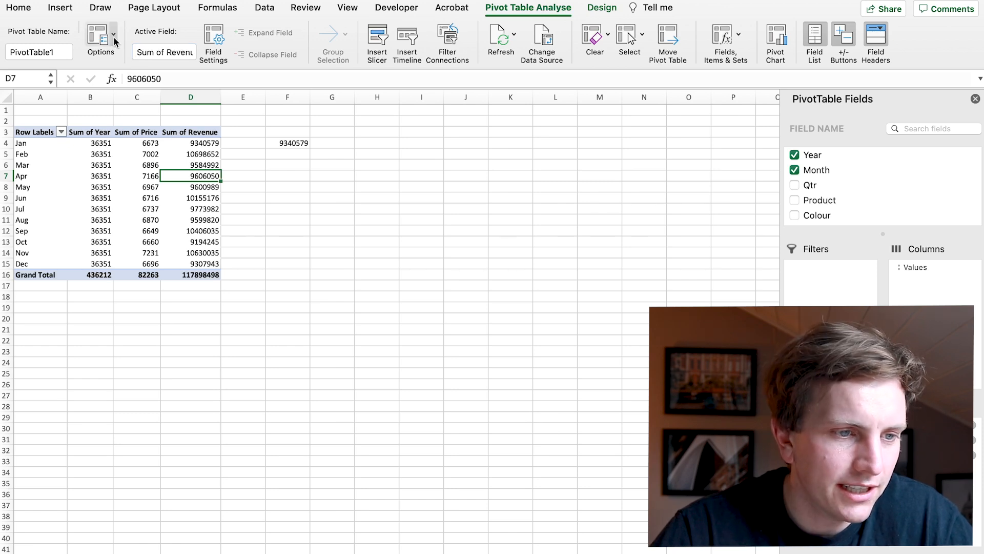
pyautogui.click(114, 33)
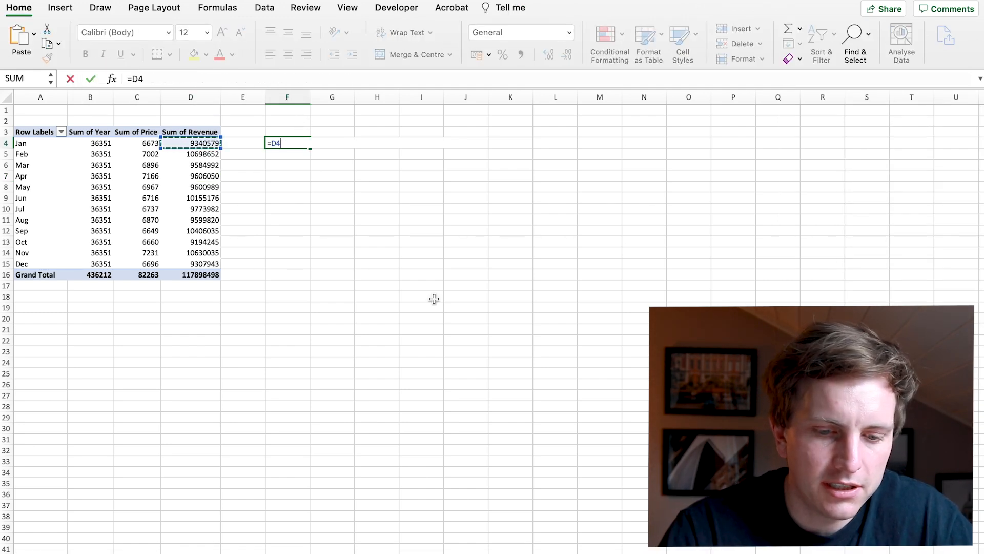
pyautogui.click(136, 153)
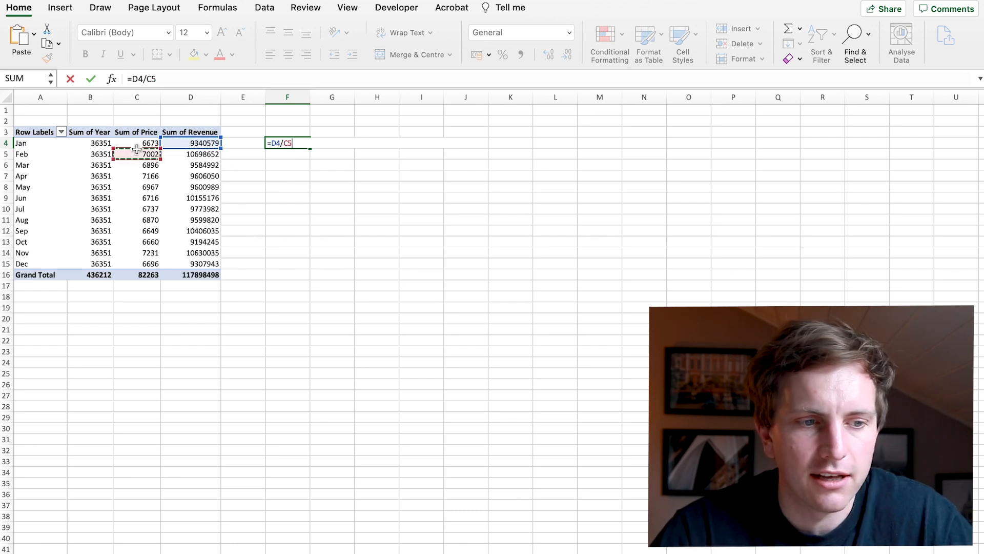